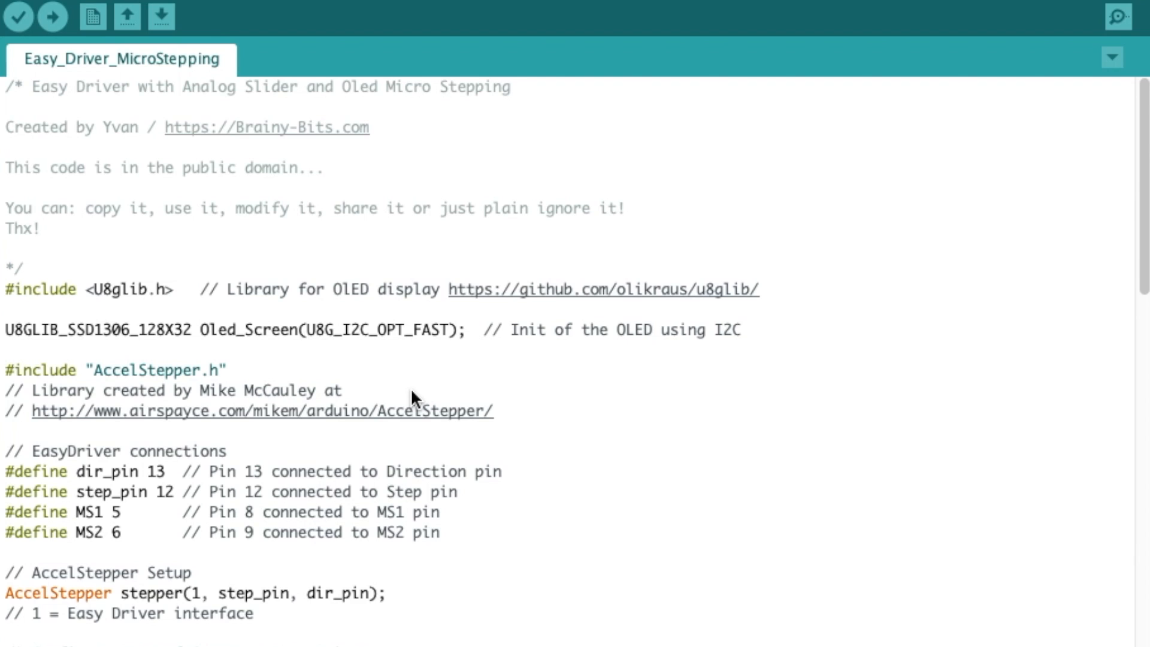
pyautogui.moveTo(546, 374)
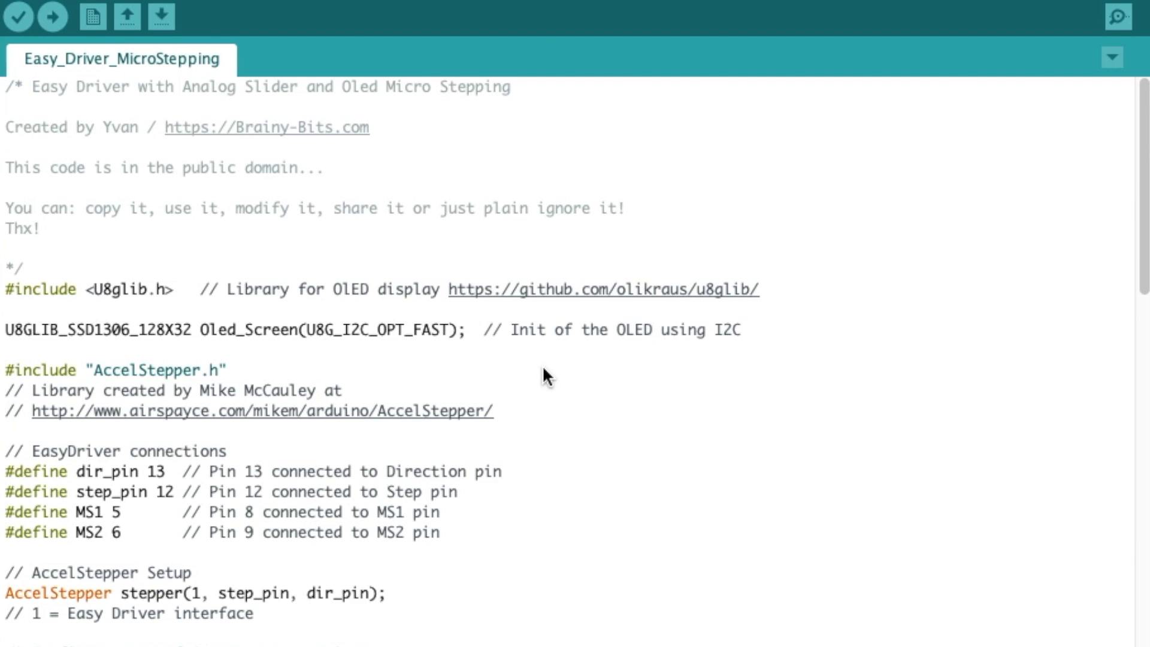
pyautogui.moveTo(102, 308)
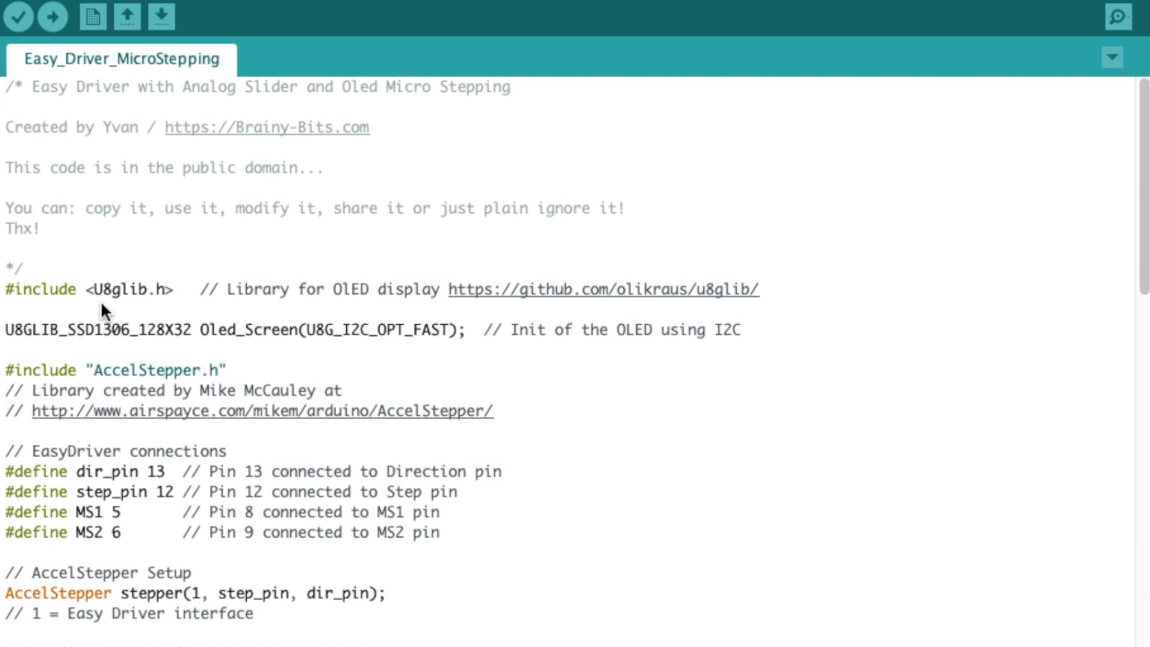
pyautogui.moveTo(150, 304)
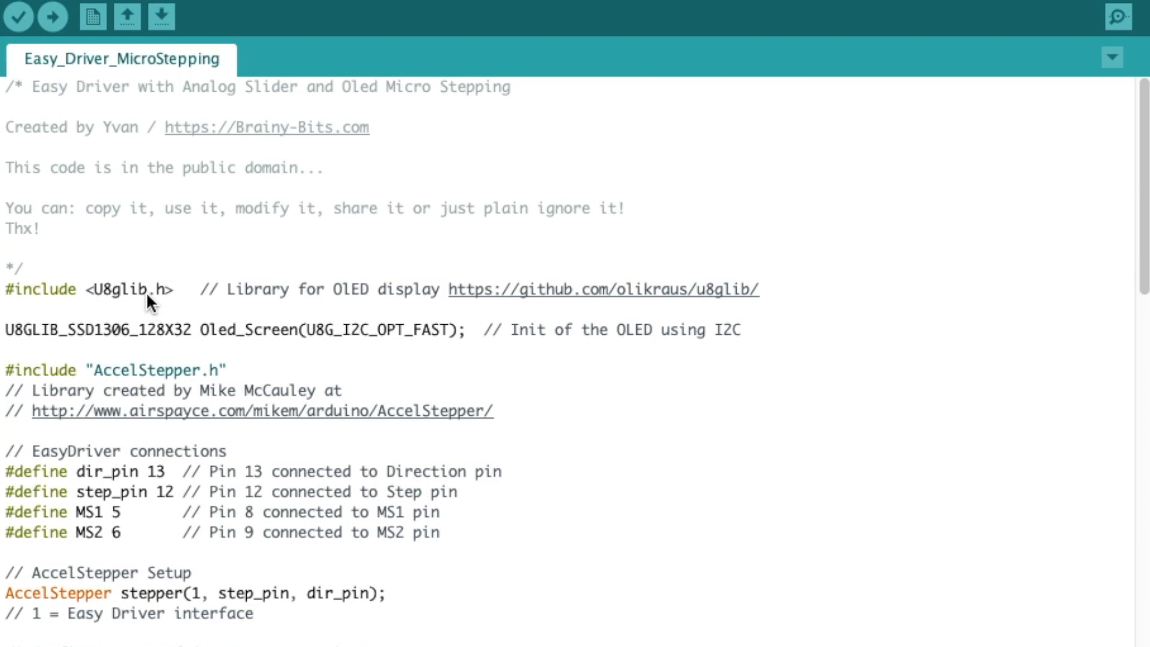
pyautogui.moveTo(364, 333)
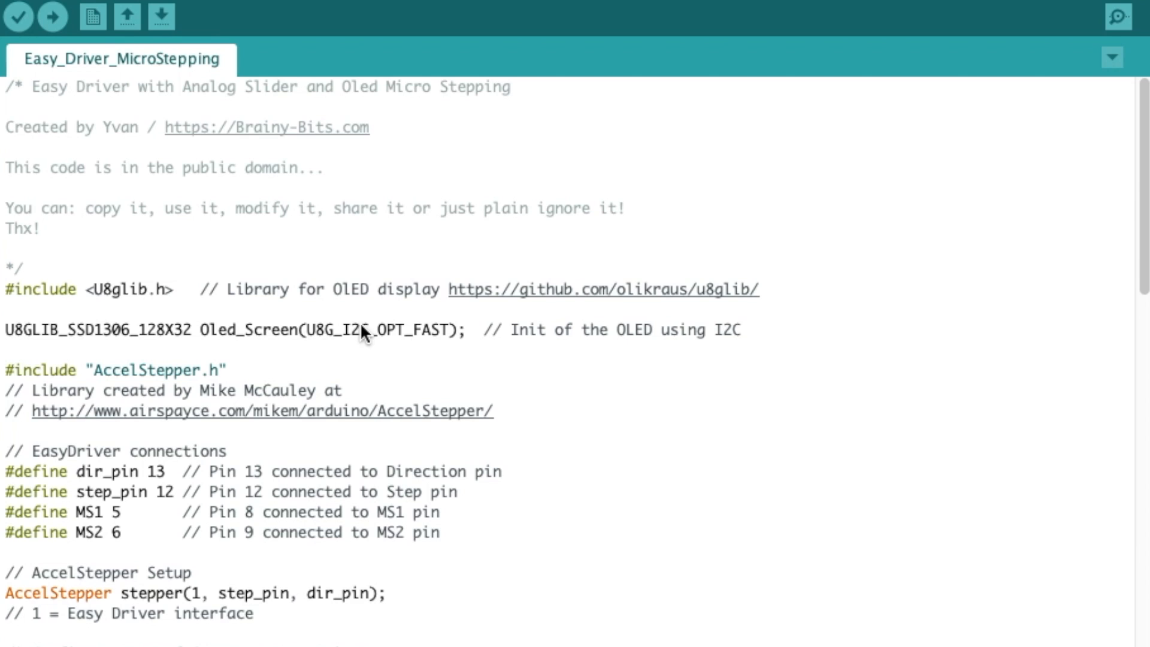
pyautogui.moveTo(147, 340)
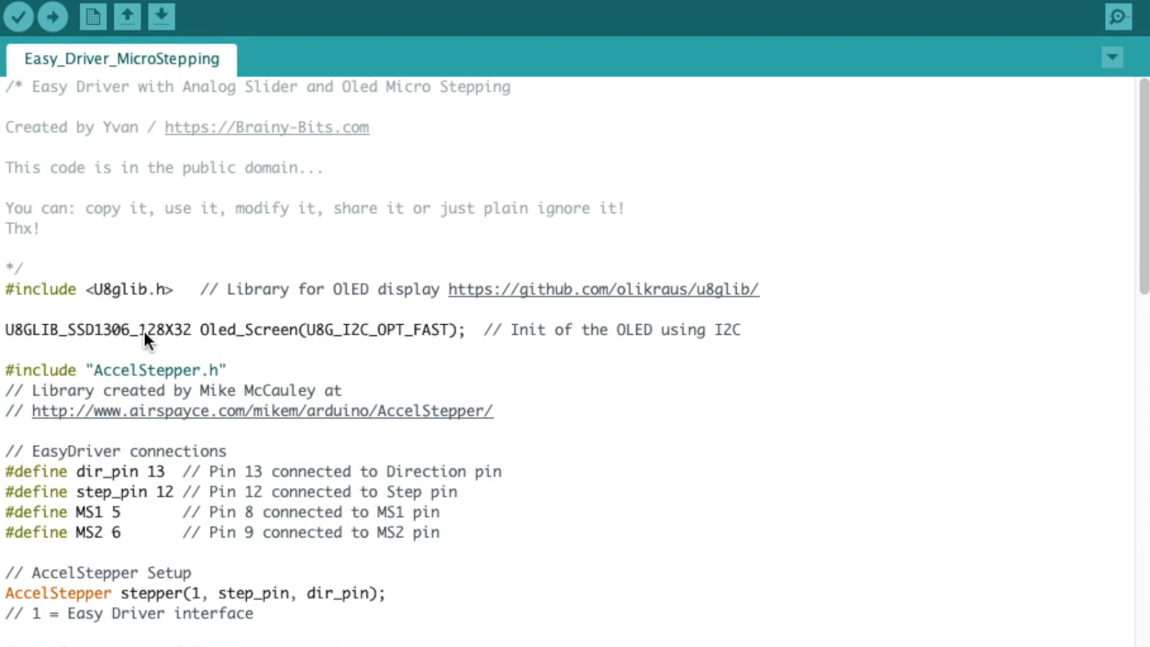
# Select the Oled_Screen object name, then scroll to the Easy Driver step-type comment block
pyautogui.doubleClick(247, 330)
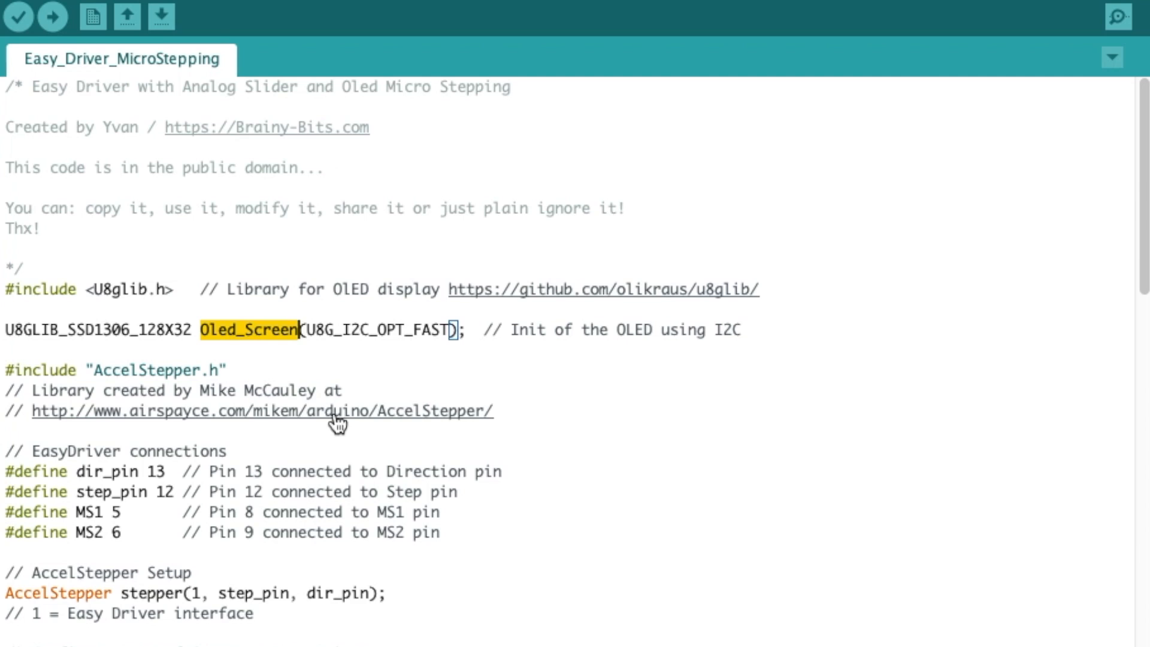
pyautogui.moveTo(309, 642)
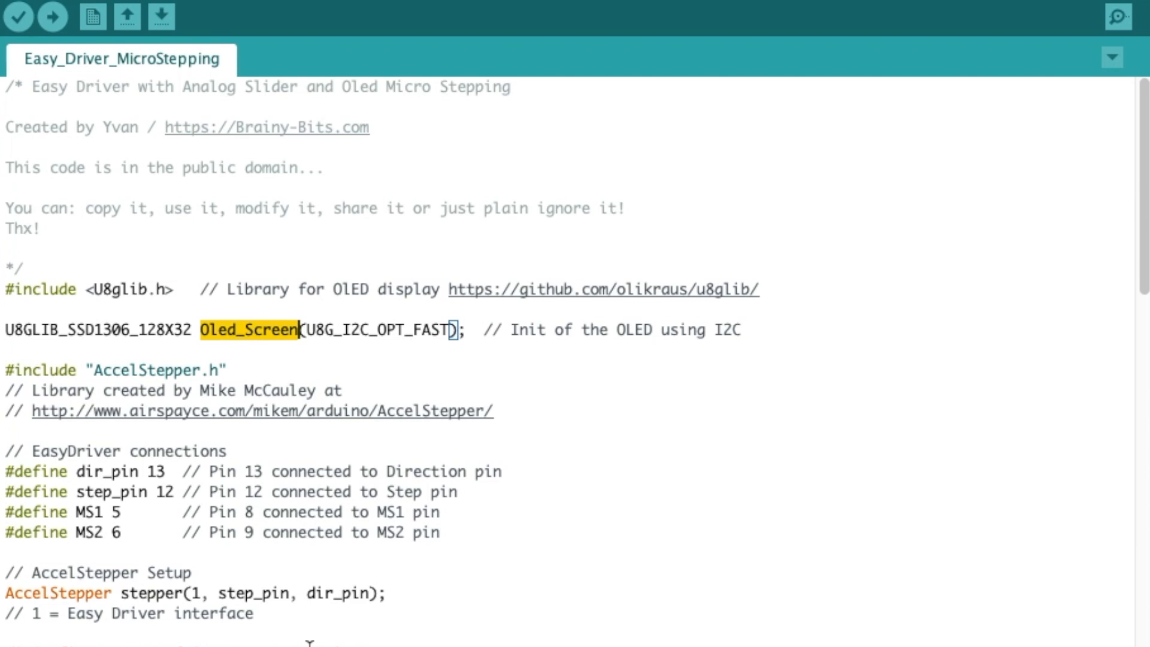
pyautogui.moveTo(183, 365)
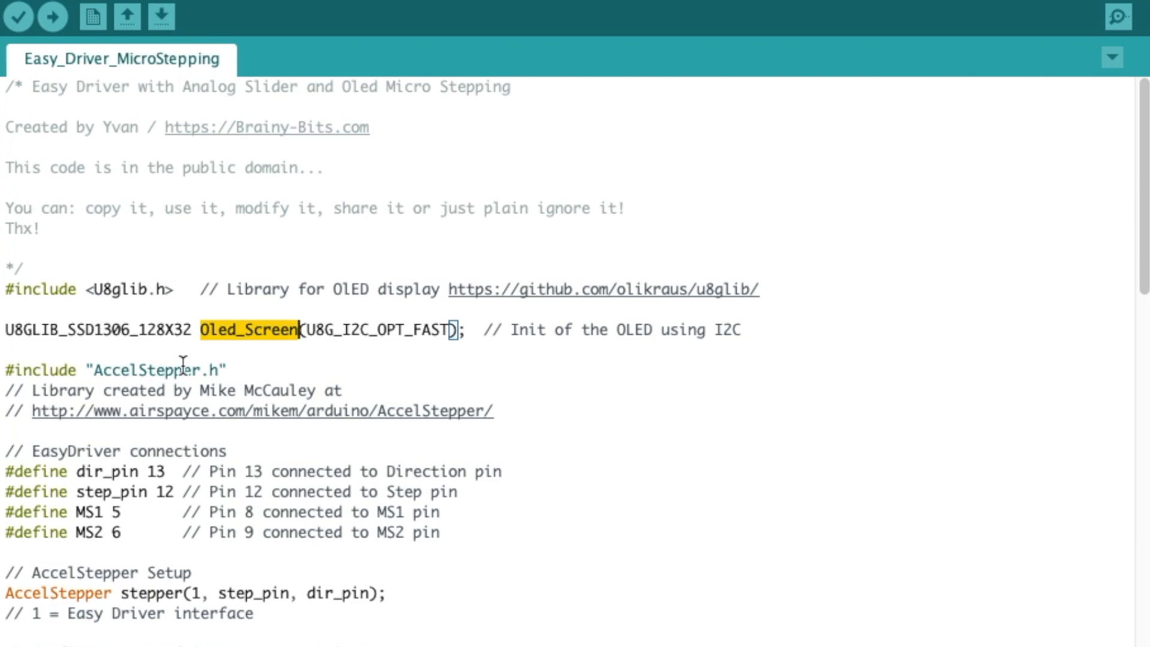
pyautogui.moveTo(124, 496)
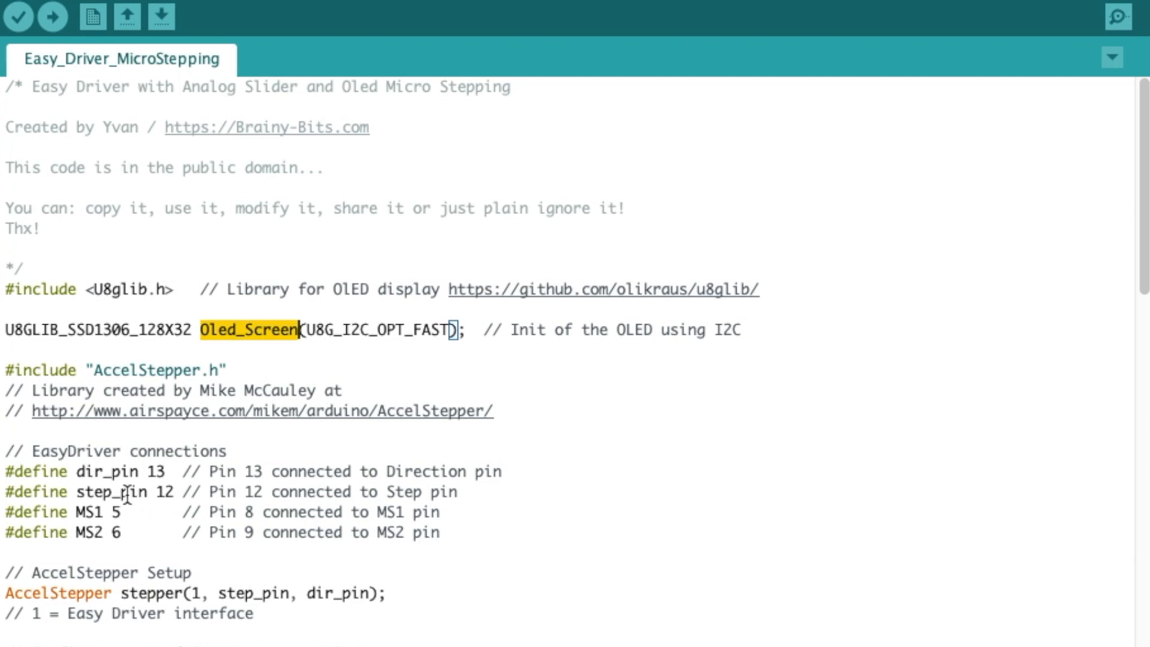
pyautogui.moveTo(204, 450)
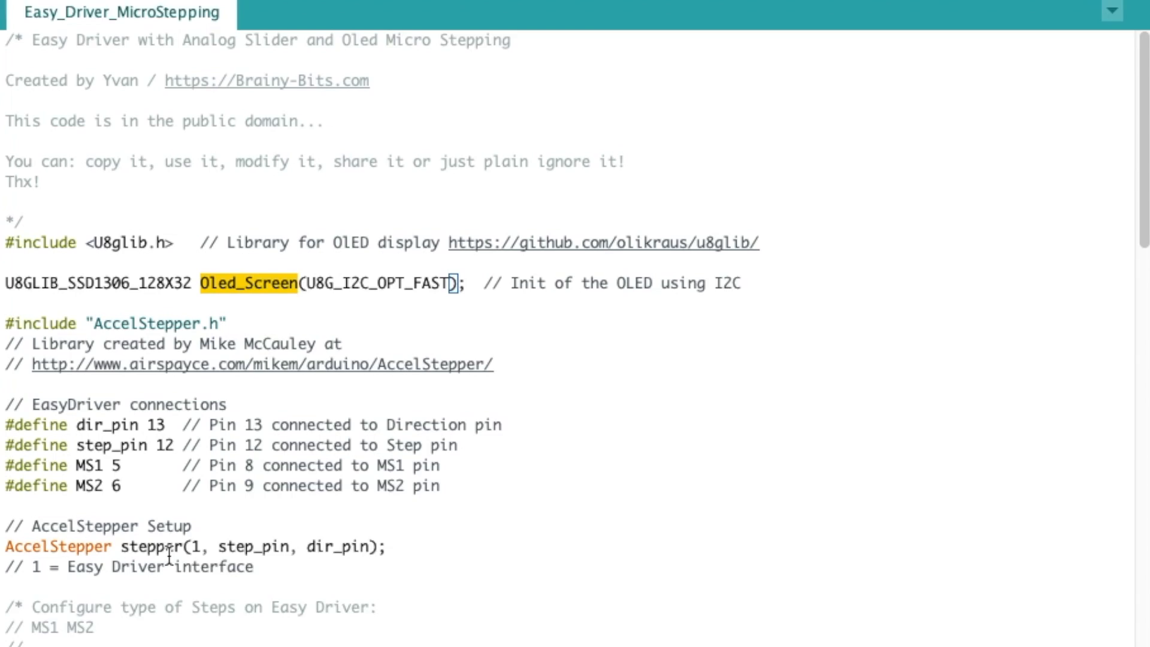
pyautogui.scroll(-3)
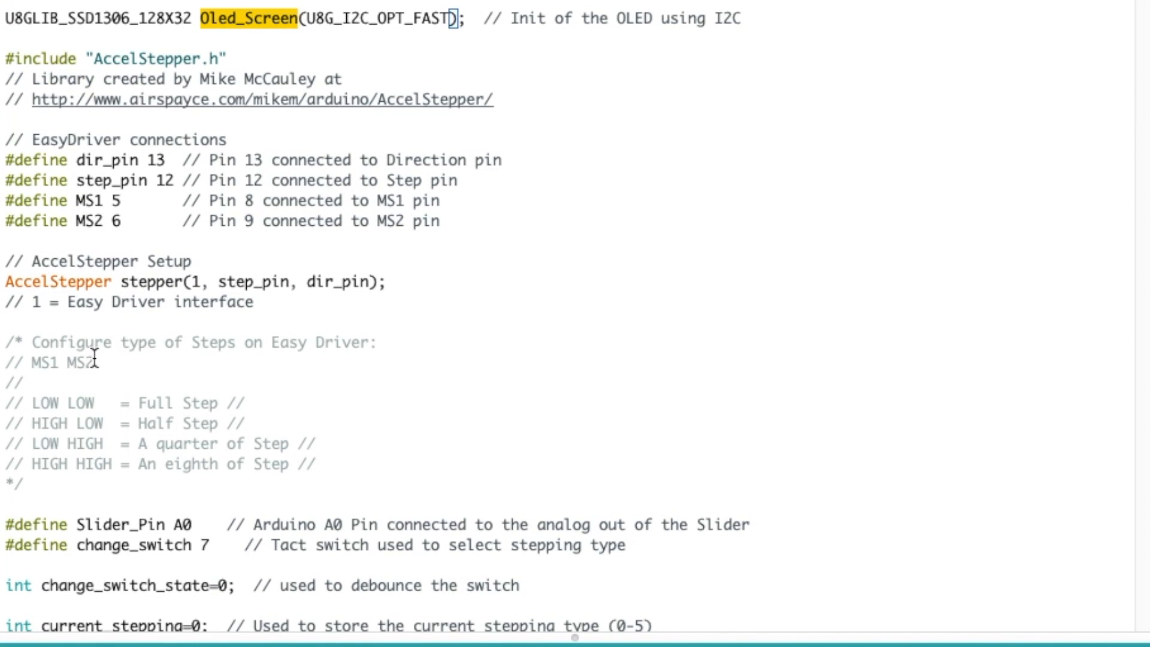
pyautogui.moveTo(136, 404)
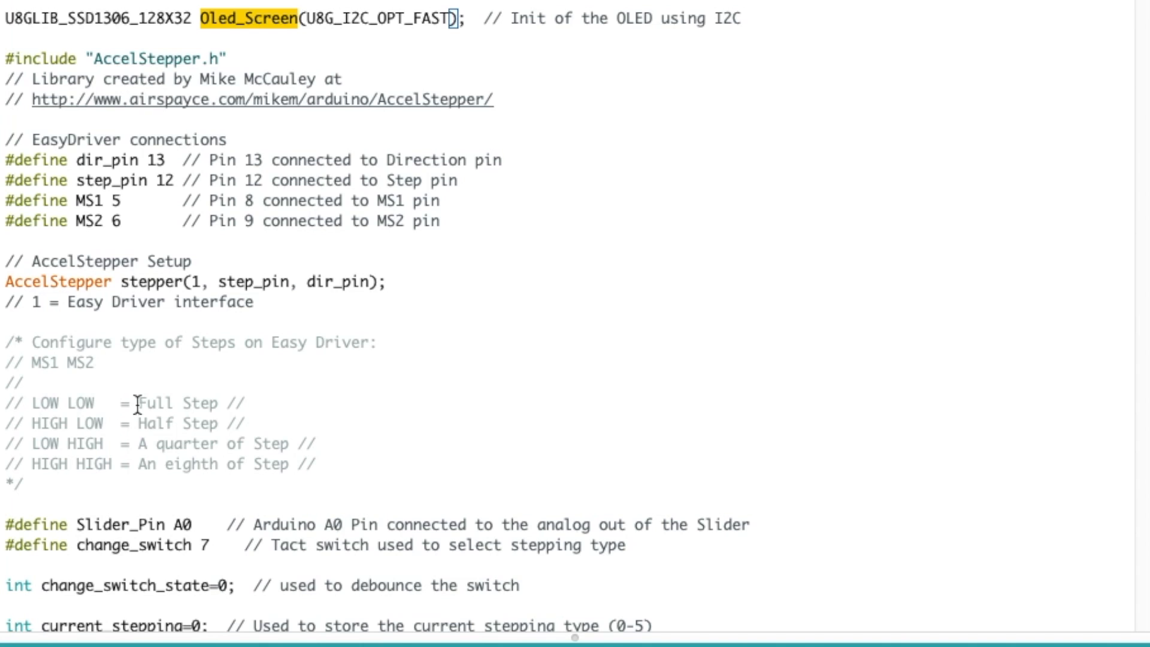
pyautogui.moveTo(140, 403)
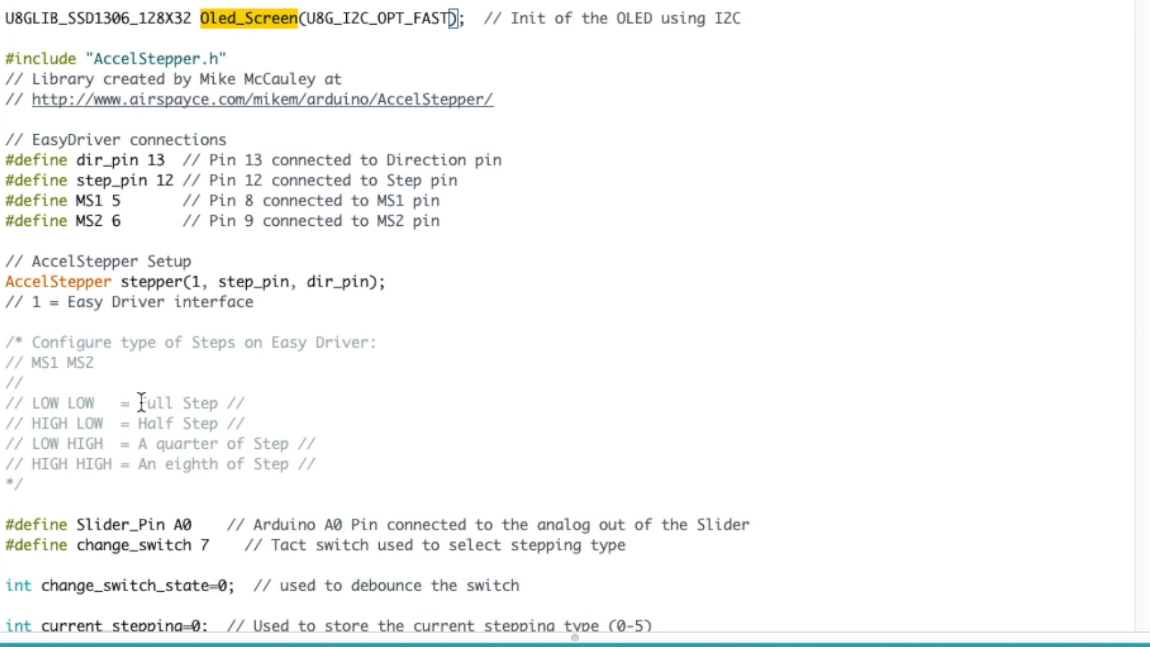
pyautogui.moveTo(111, 431)
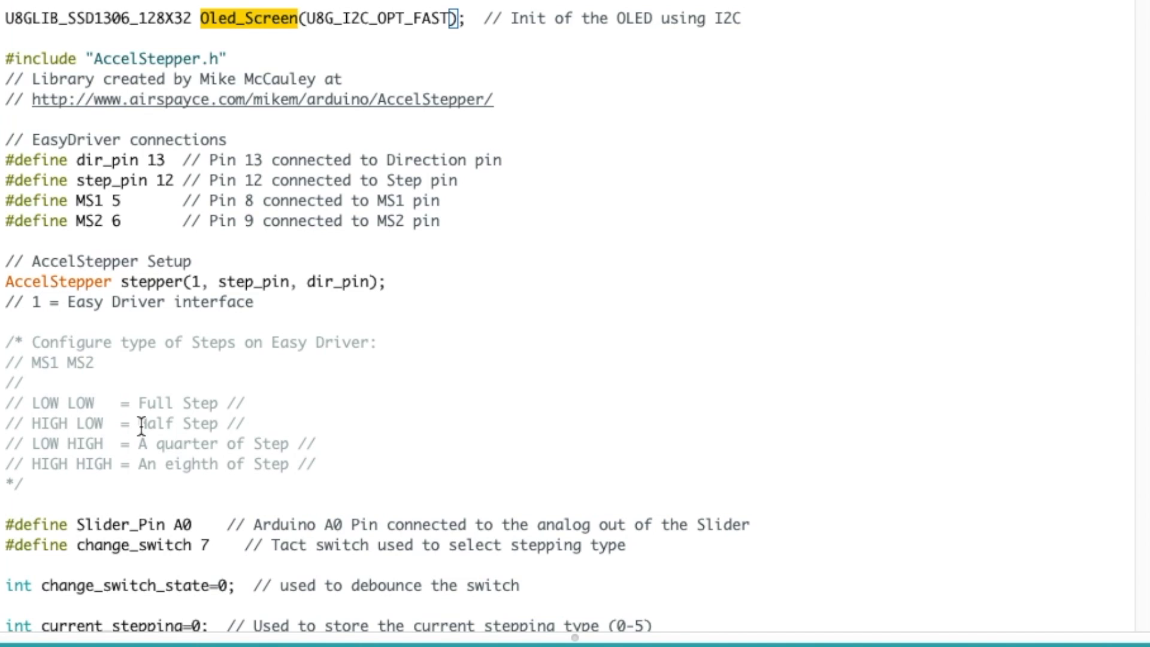
pyautogui.moveTo(191, 469)
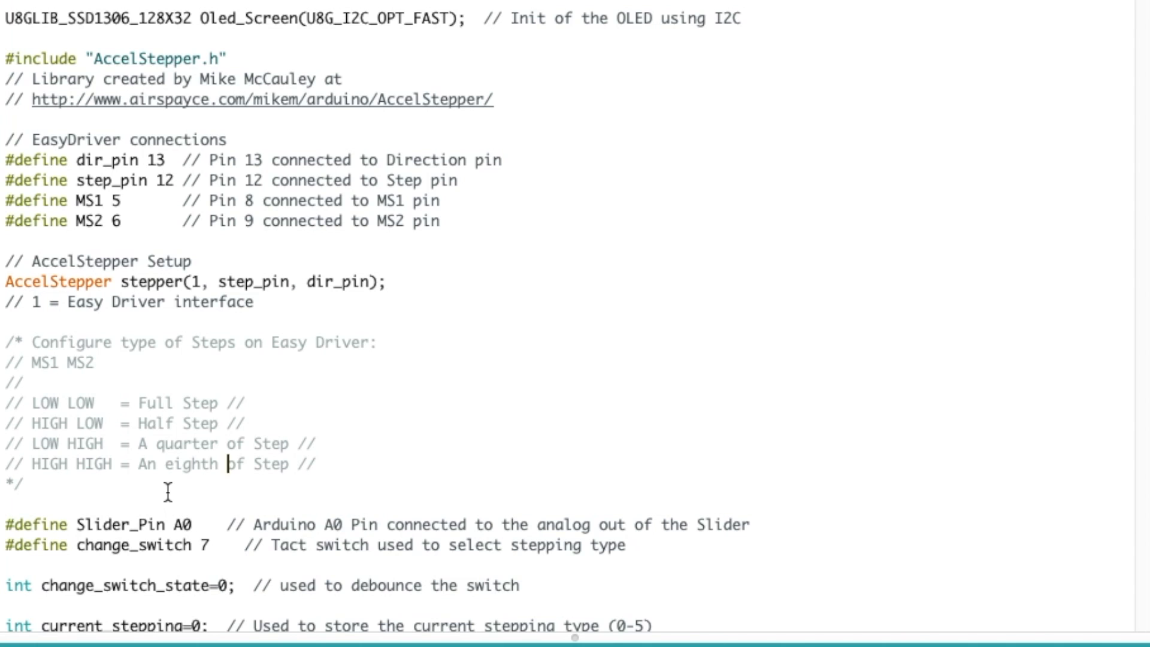
# Scroll to the Slider_Pin and change_switch defines and highlight switch pin 7
pyautogui.scroll(-3)
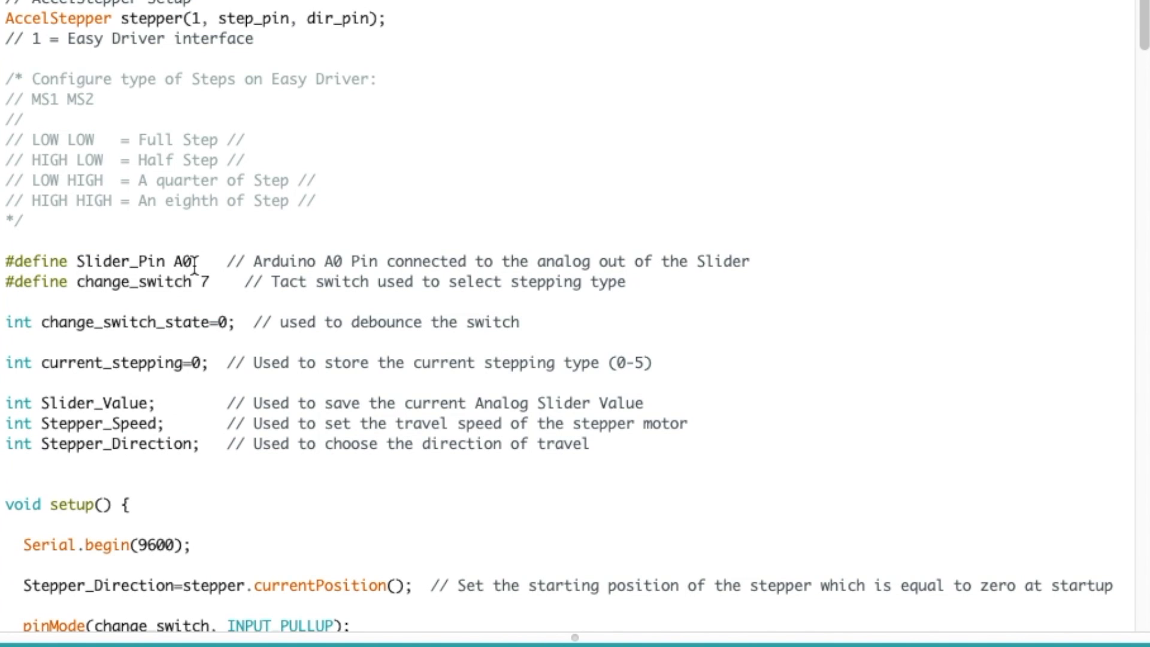
pyautogui.doubleClick(203, 281)
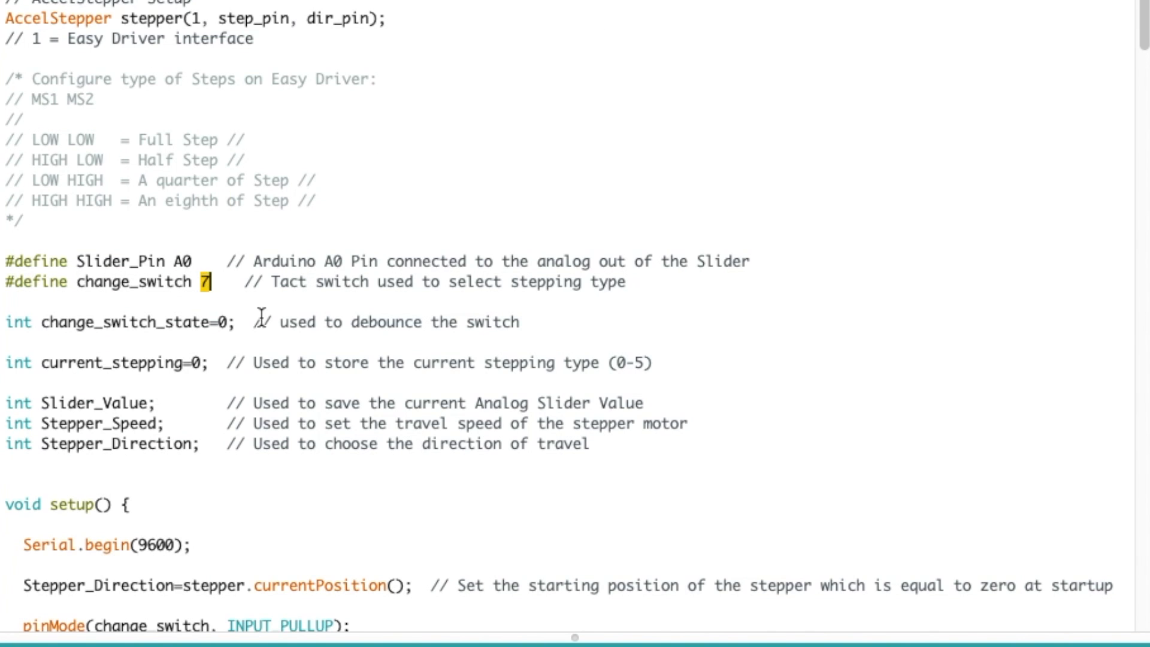
pyautogui.moveTo(257, 308)
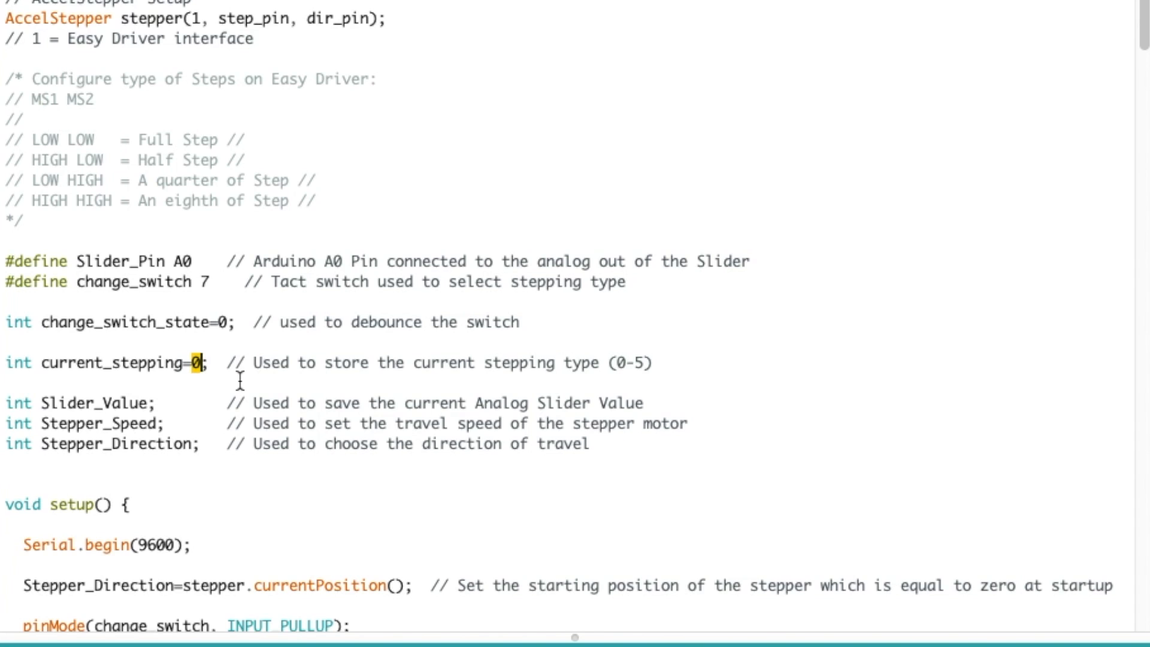
pyautogui.moveTo(150, 386)
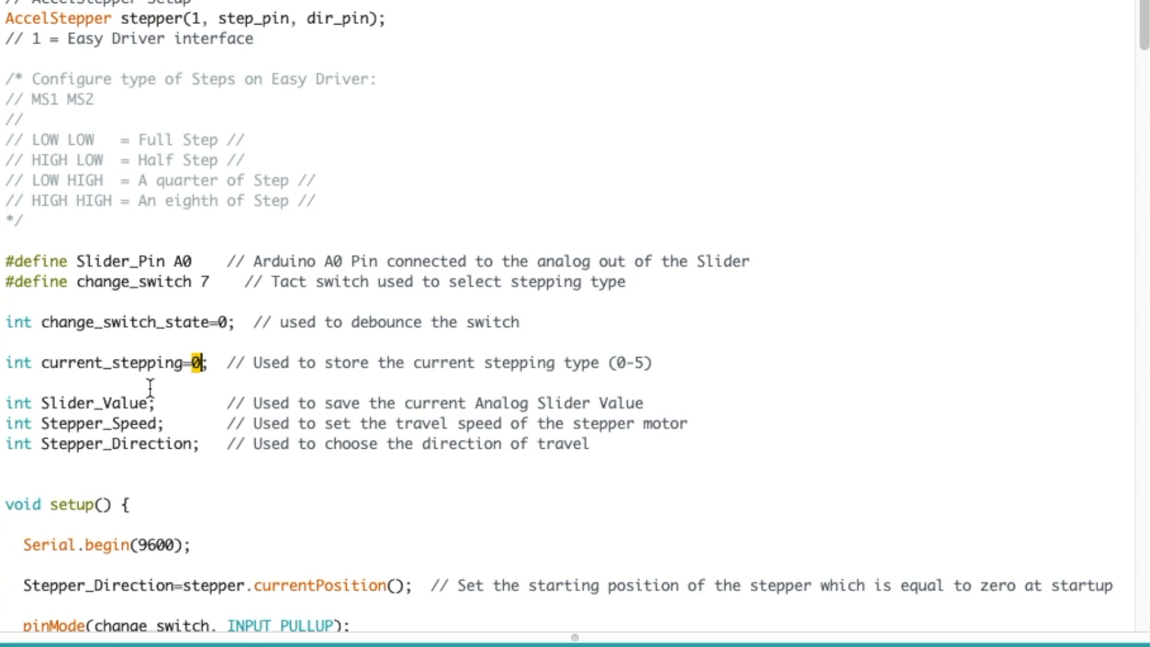
pyautogui.moveTo(209, 440)
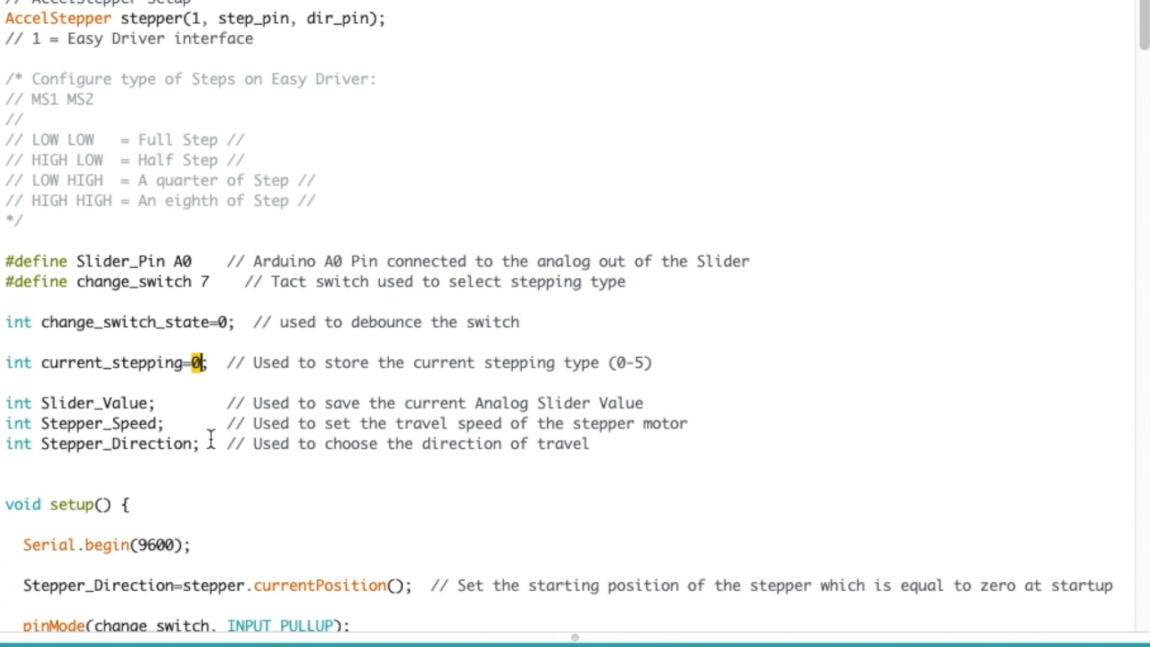
pyautogui.scroll(-3)
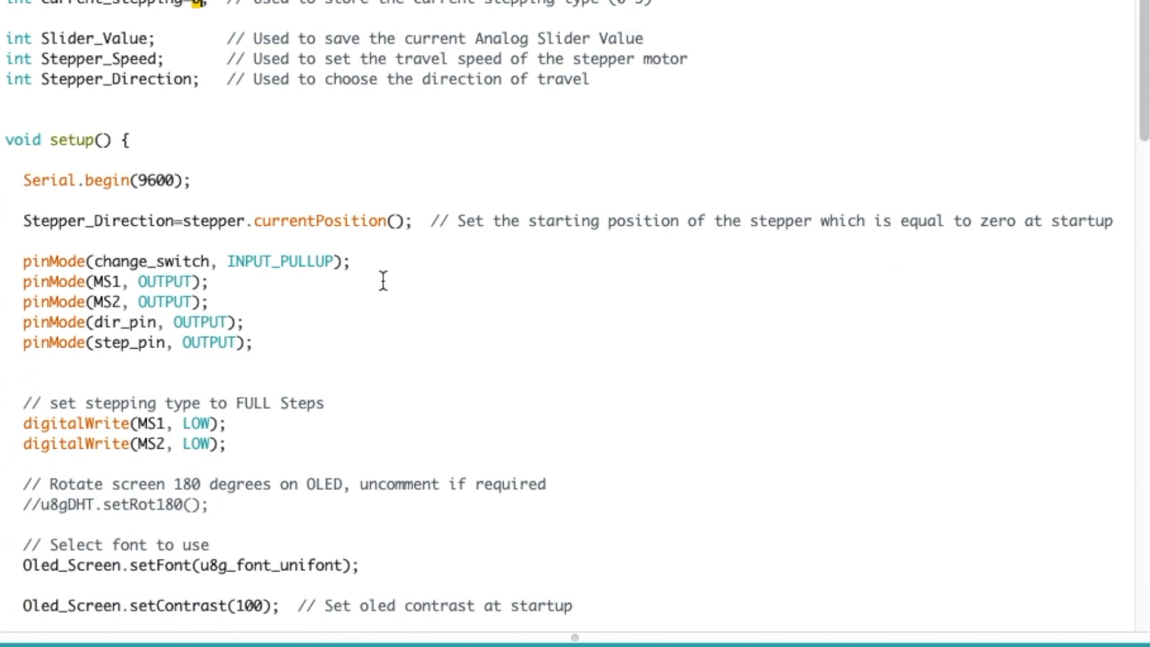
pyautogui.tripleClick(103, 180)
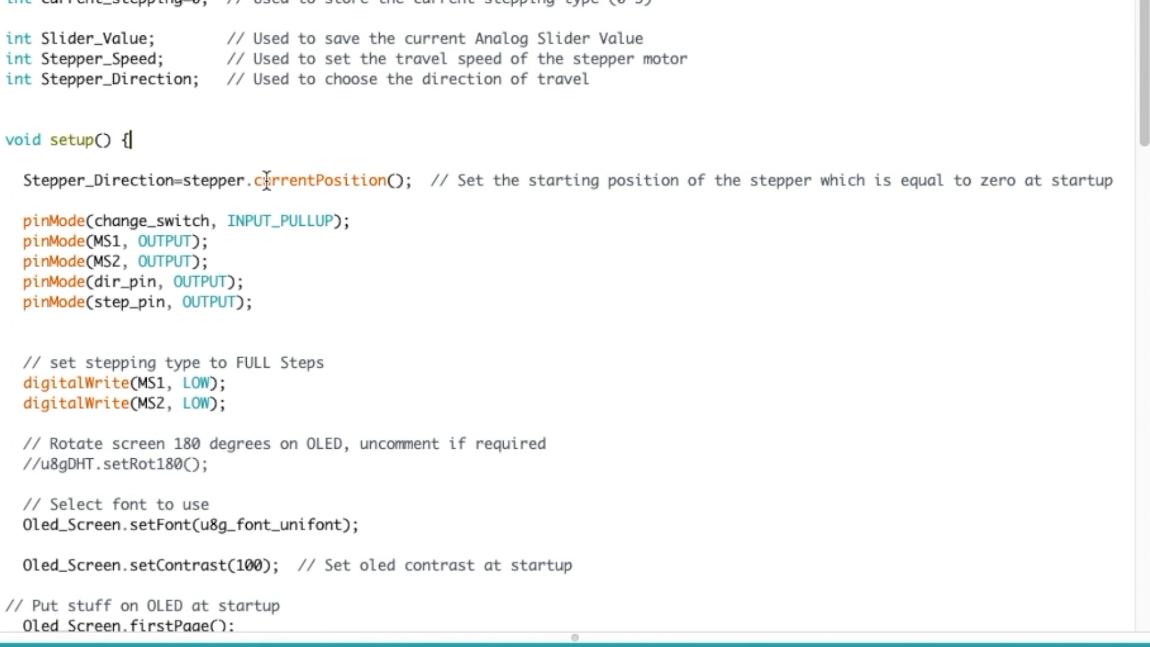
pyautogui.moveTo(659, 165)
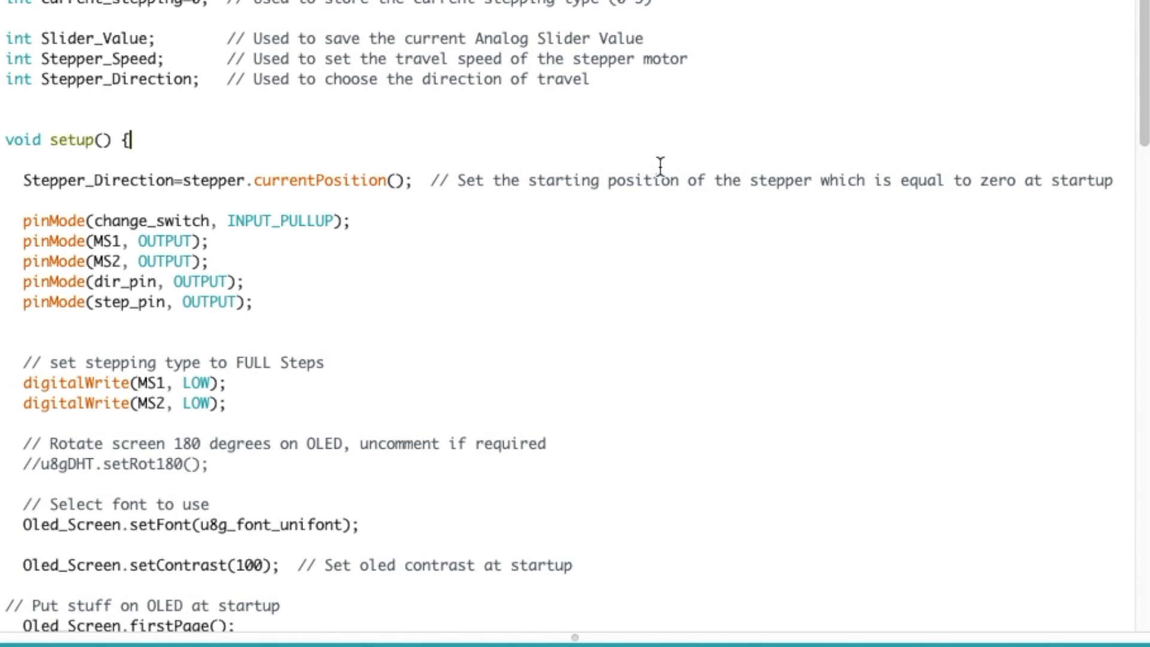
pyautogui.moveTo(552, 279)
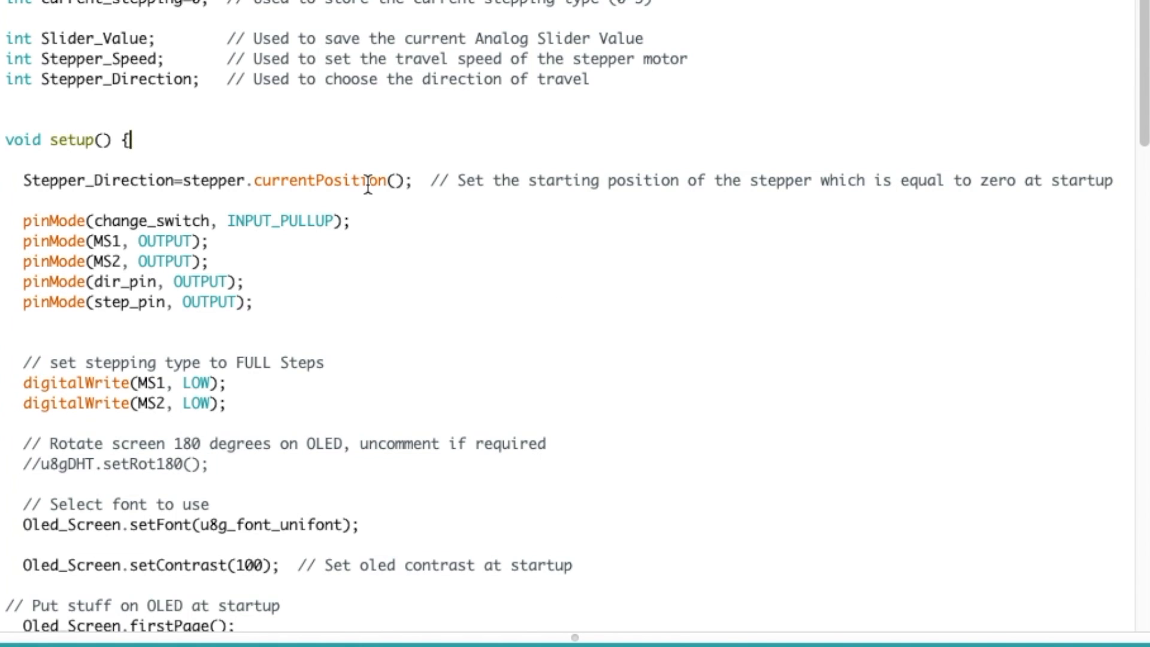
pyautogui.moveTo(226, 221)
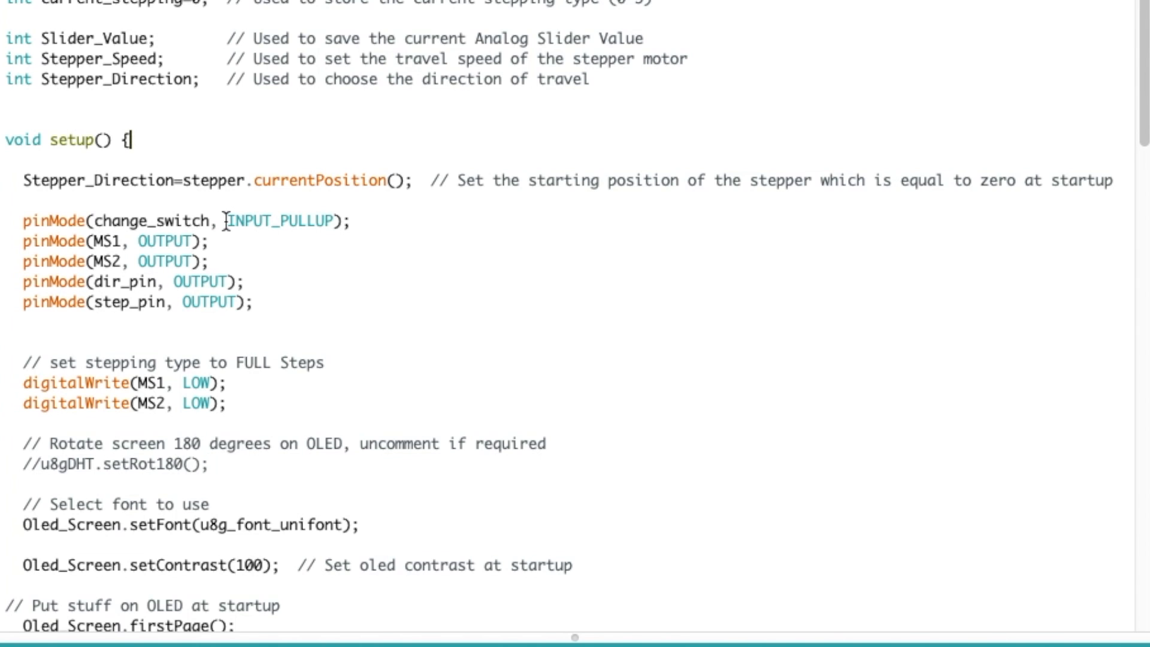
pyautogui.moveTo(291, 218)
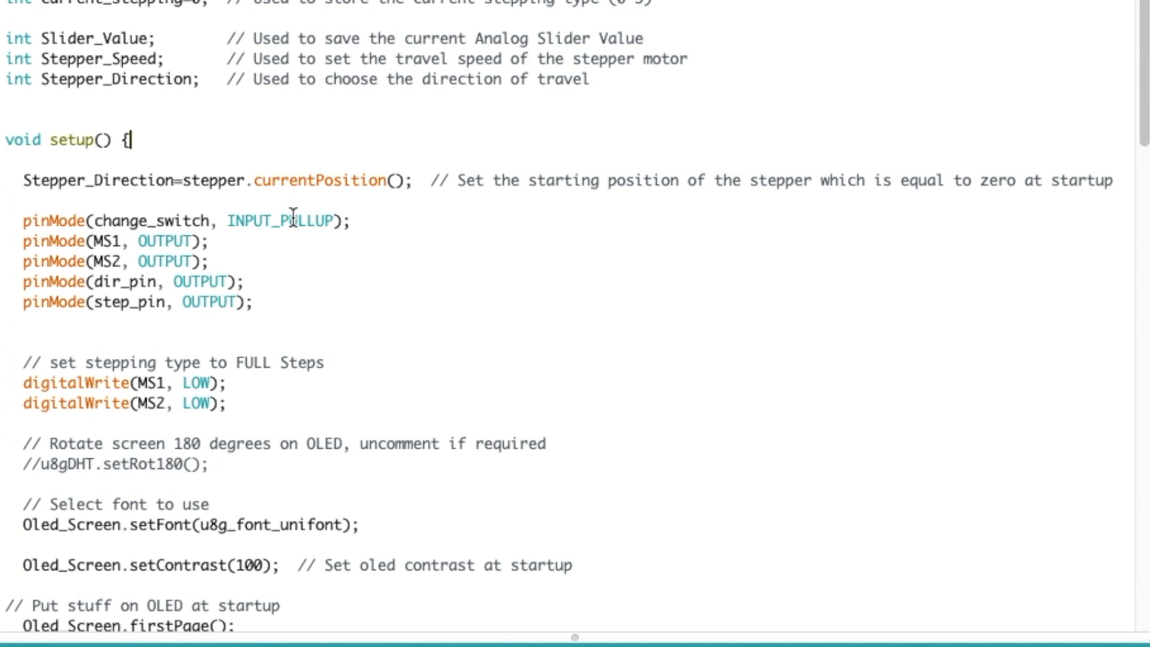
pyautogui.moveTo(196, 254)
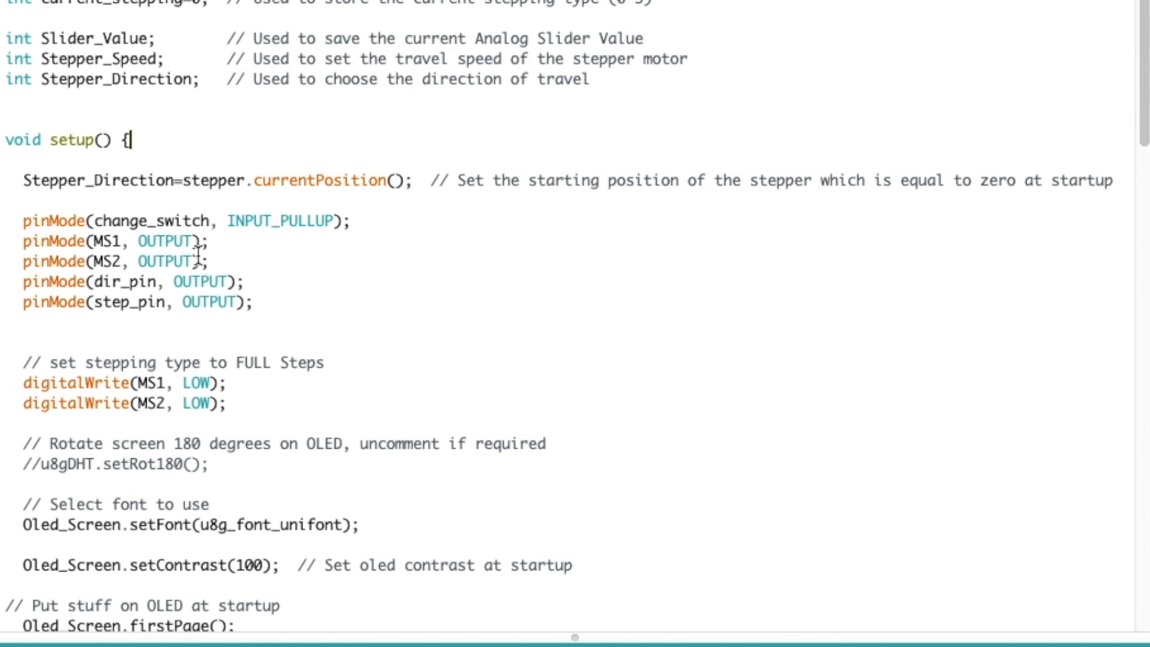
pyautogui.moveTo(219, 308)
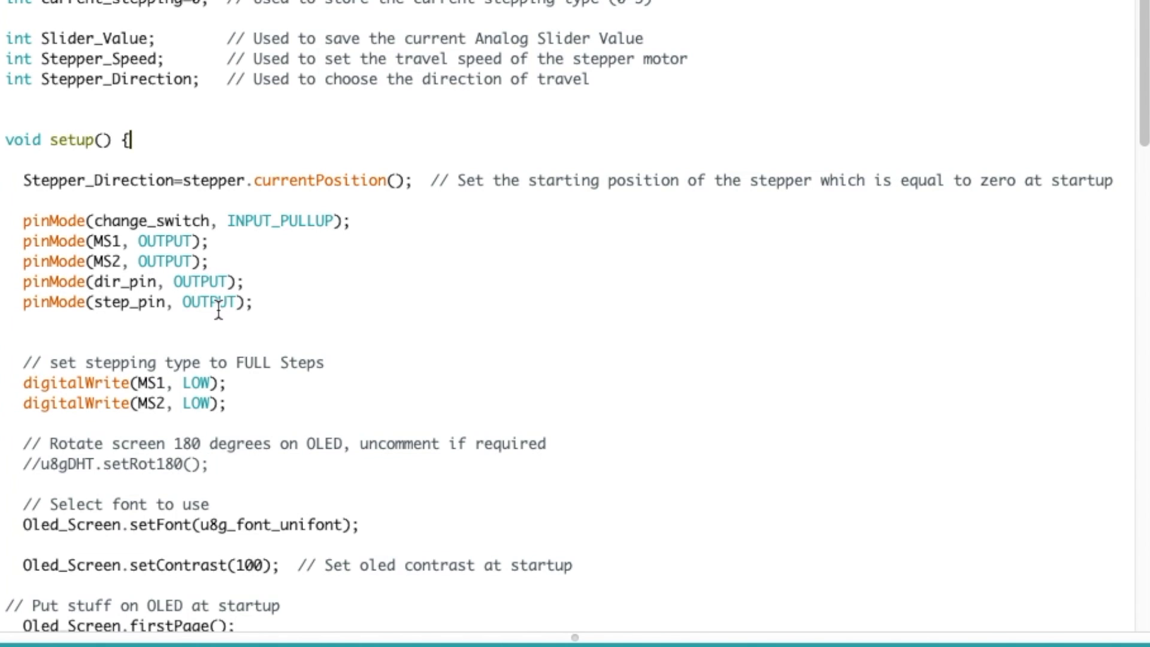
pyautogui.moveTo(167, 241)
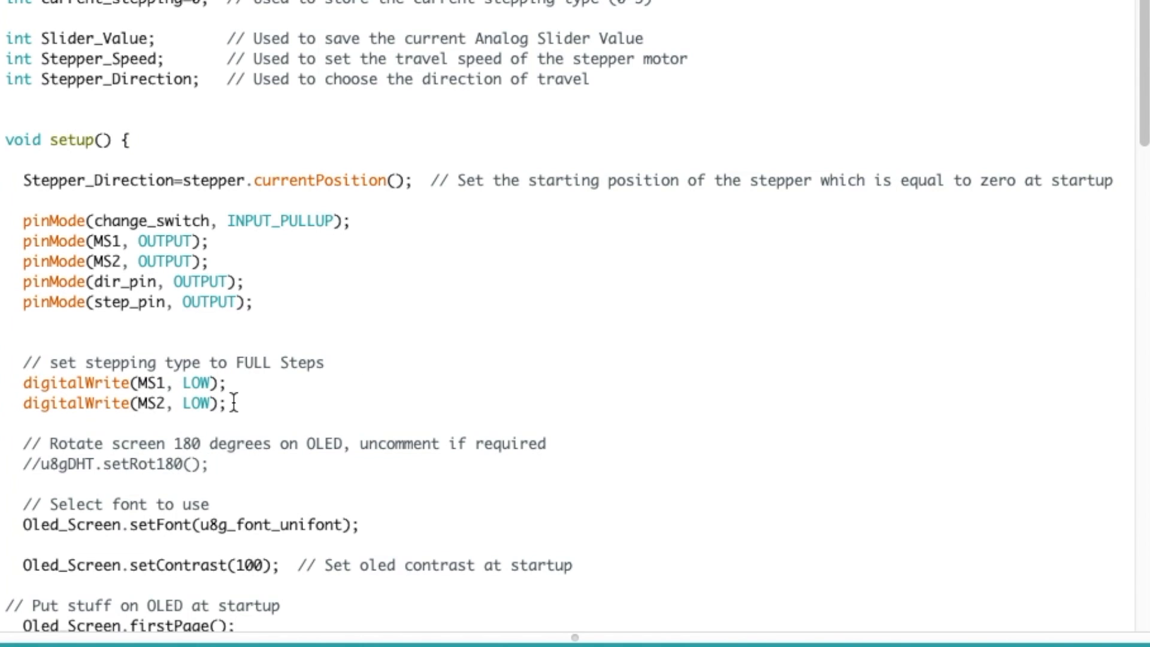
pyautogui.scroll(-3)
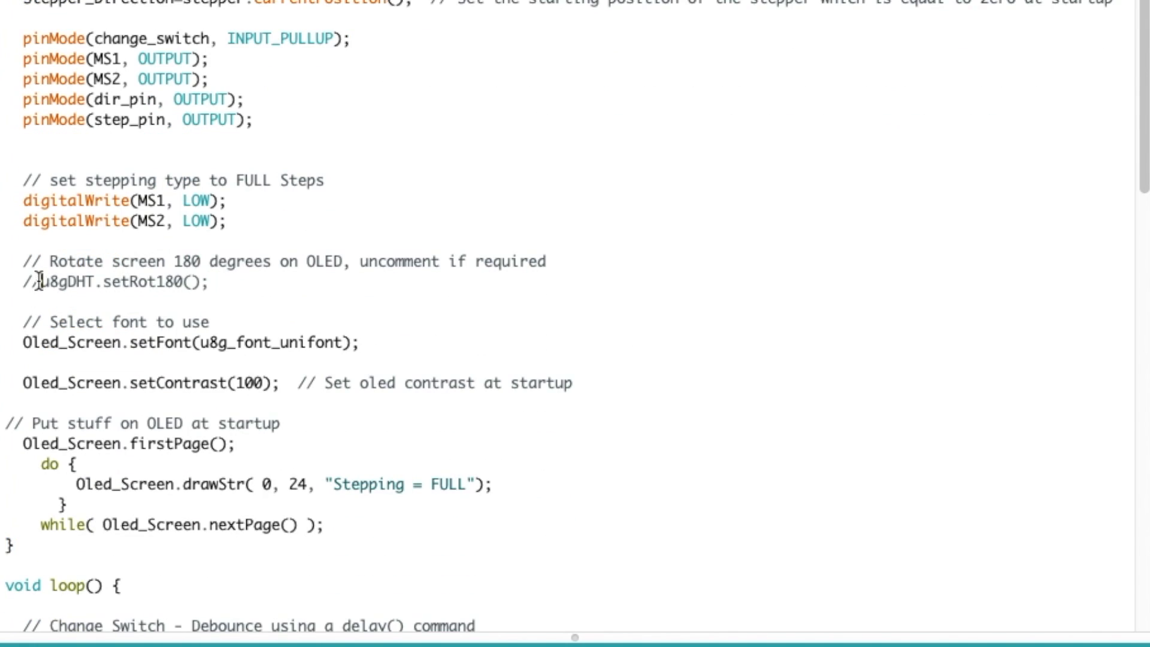
pyautogui.moveTo(183, 306)
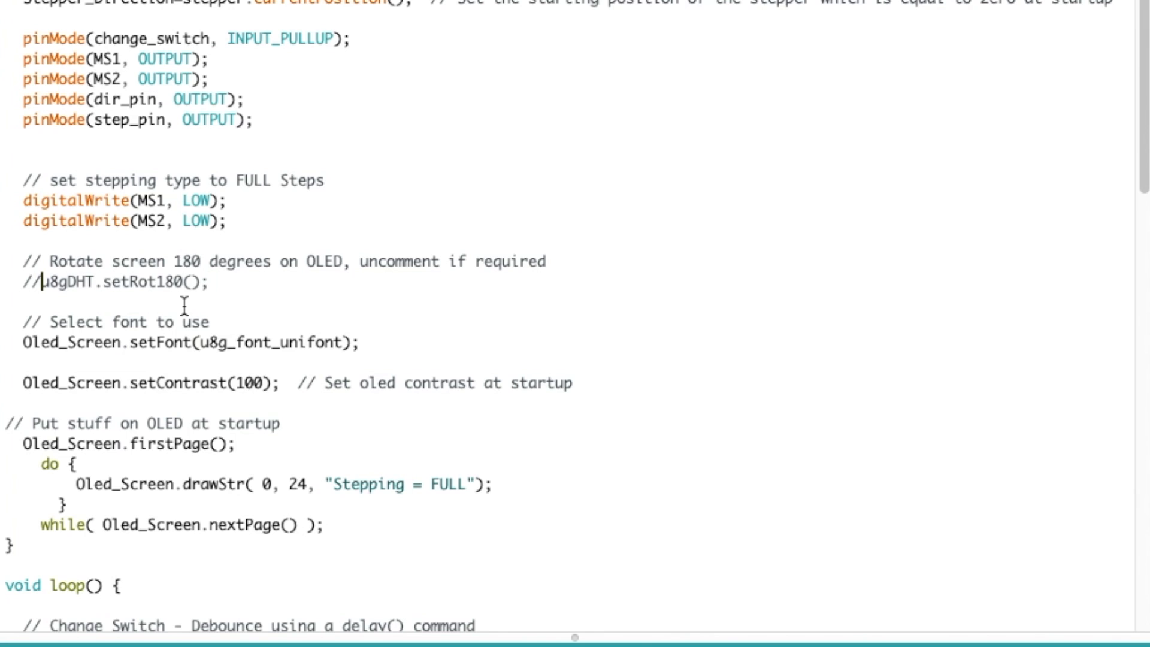
pyautogui.moveTo(192, 303)
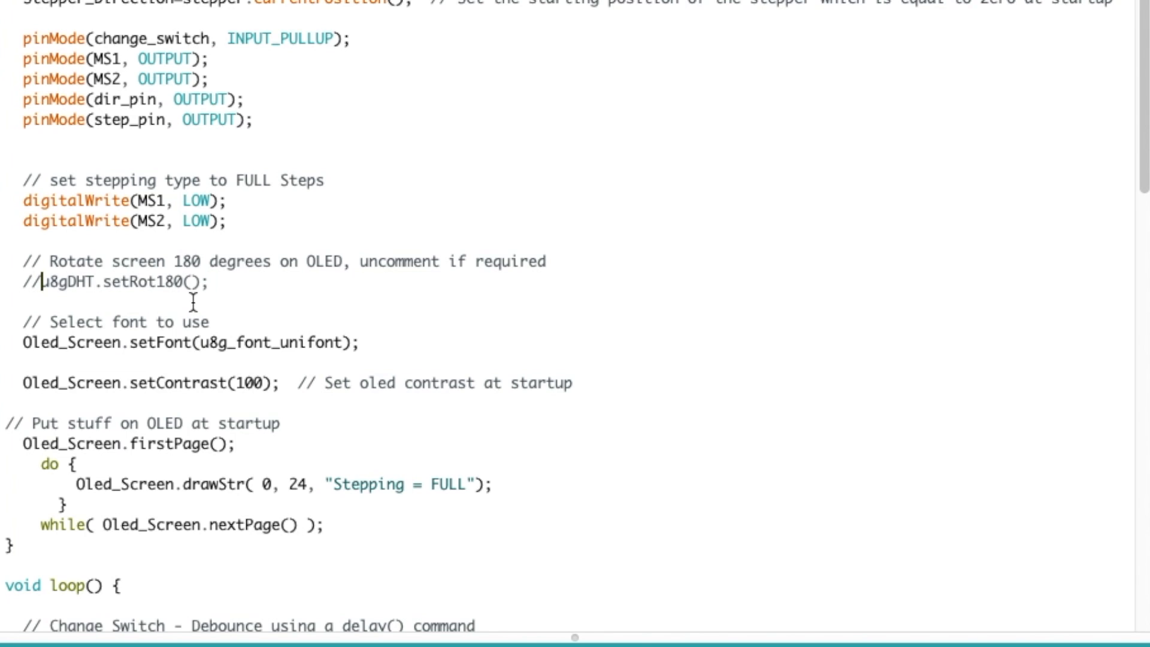
pyautogui.moveTo(338, 361)
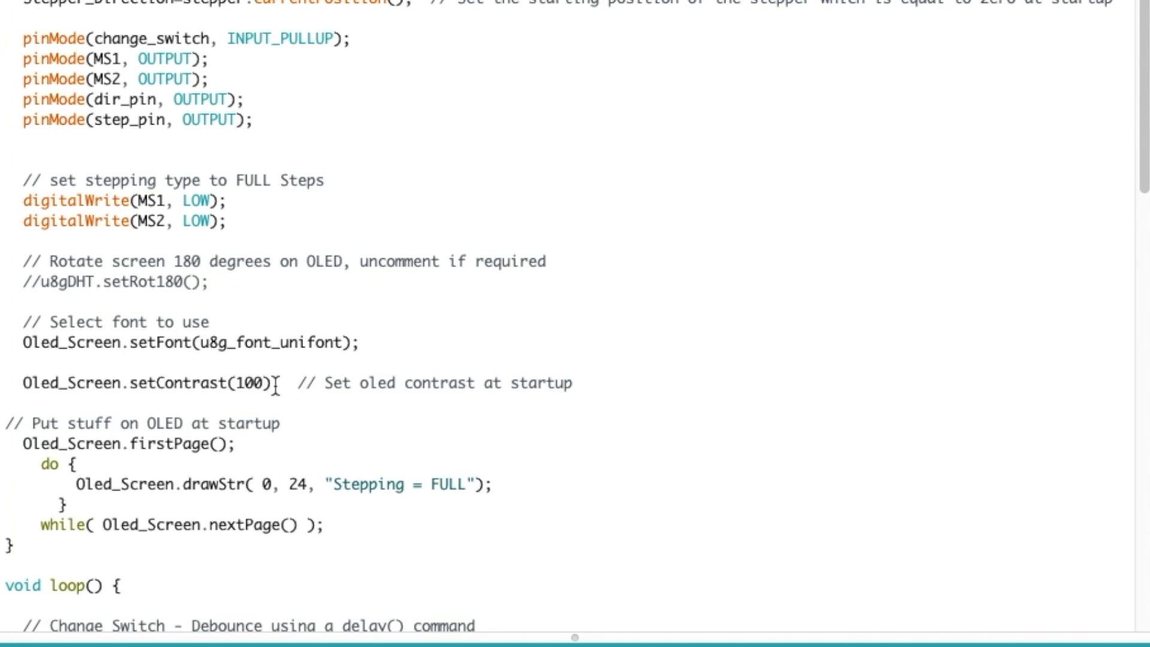
pyautogui.moveTo(336, 484)
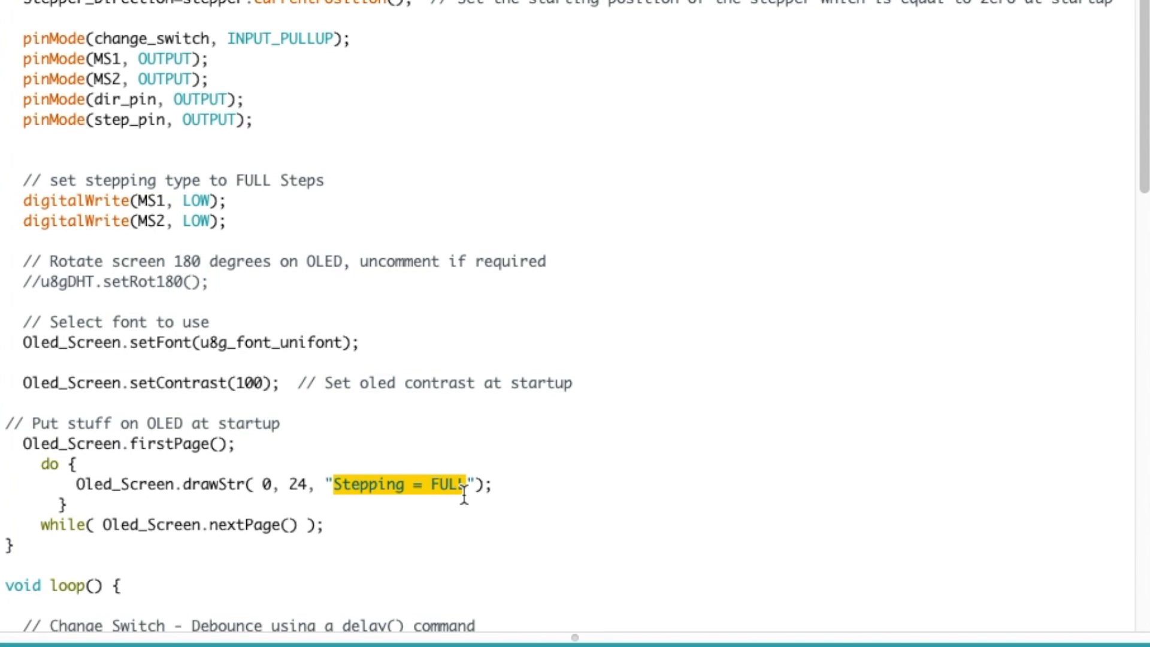
pyautogui.scroll(-3)
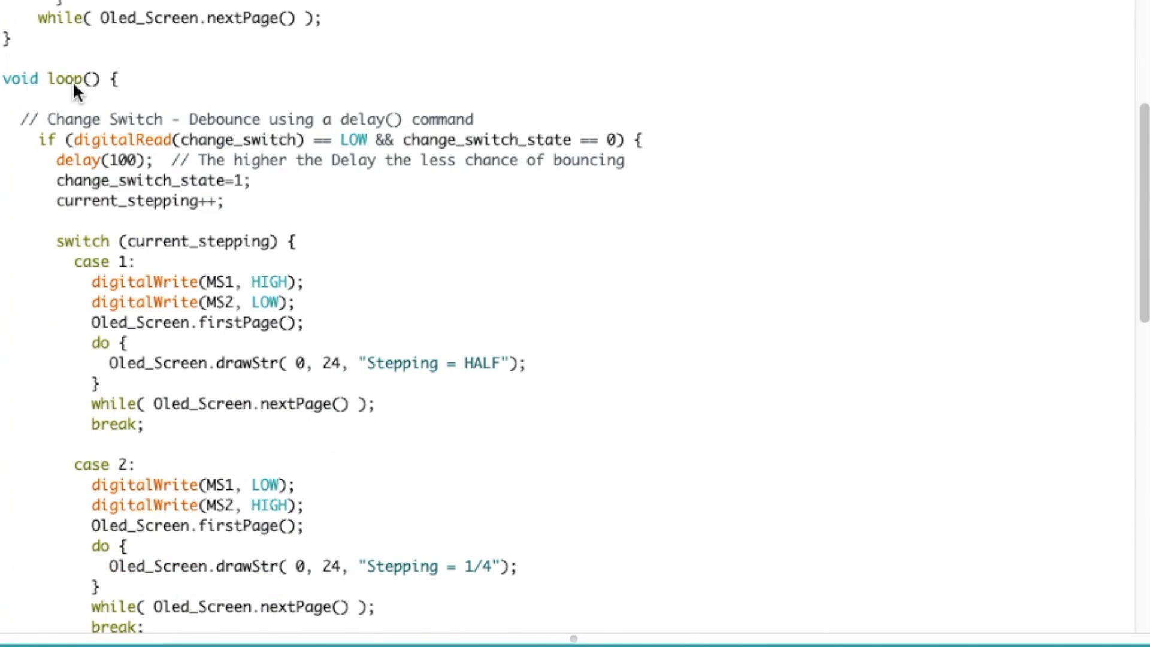
pyautogui.moveTo(191, 162)
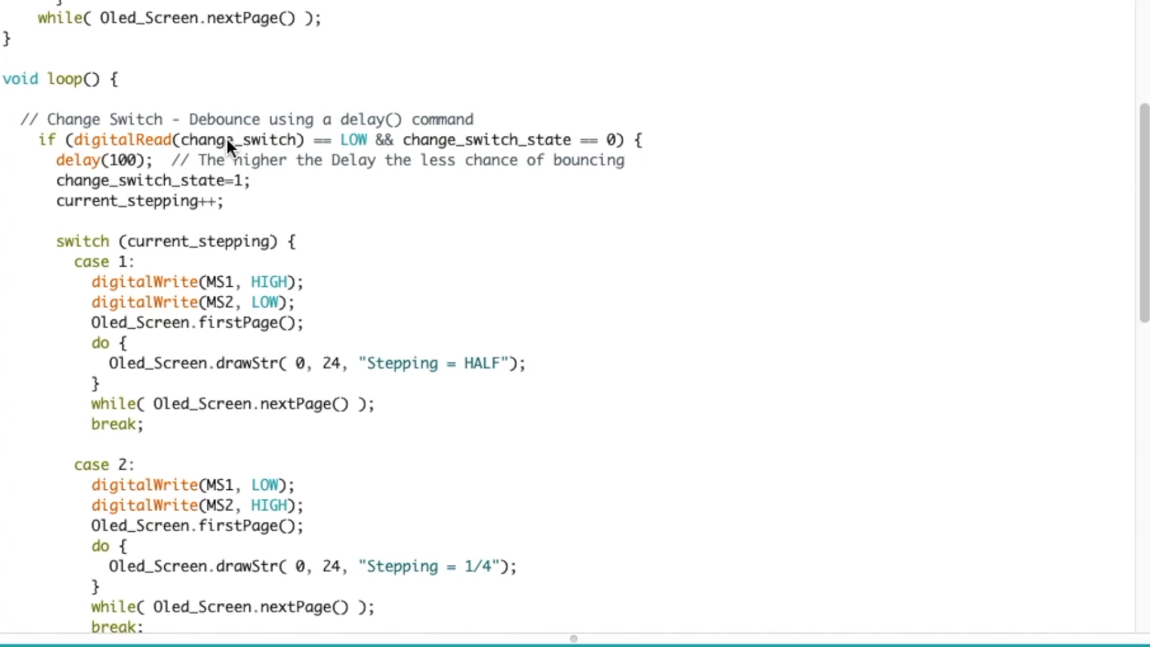
pyautogui.moveTo(147, 166)
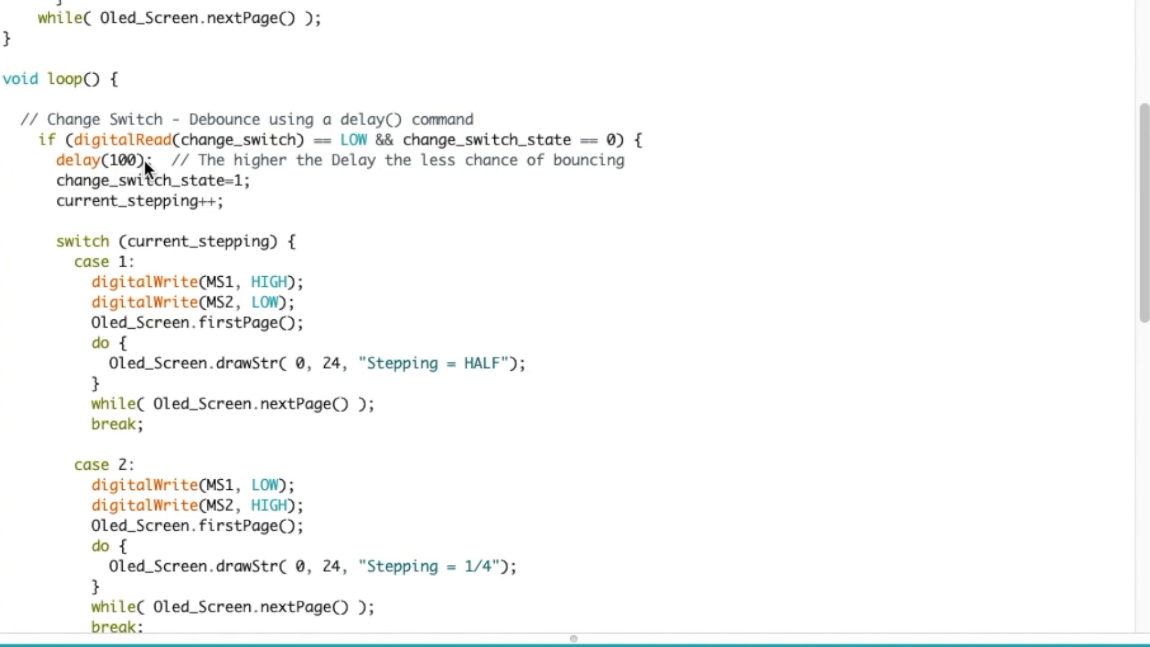
pyautogui.moveTo(618, 182)
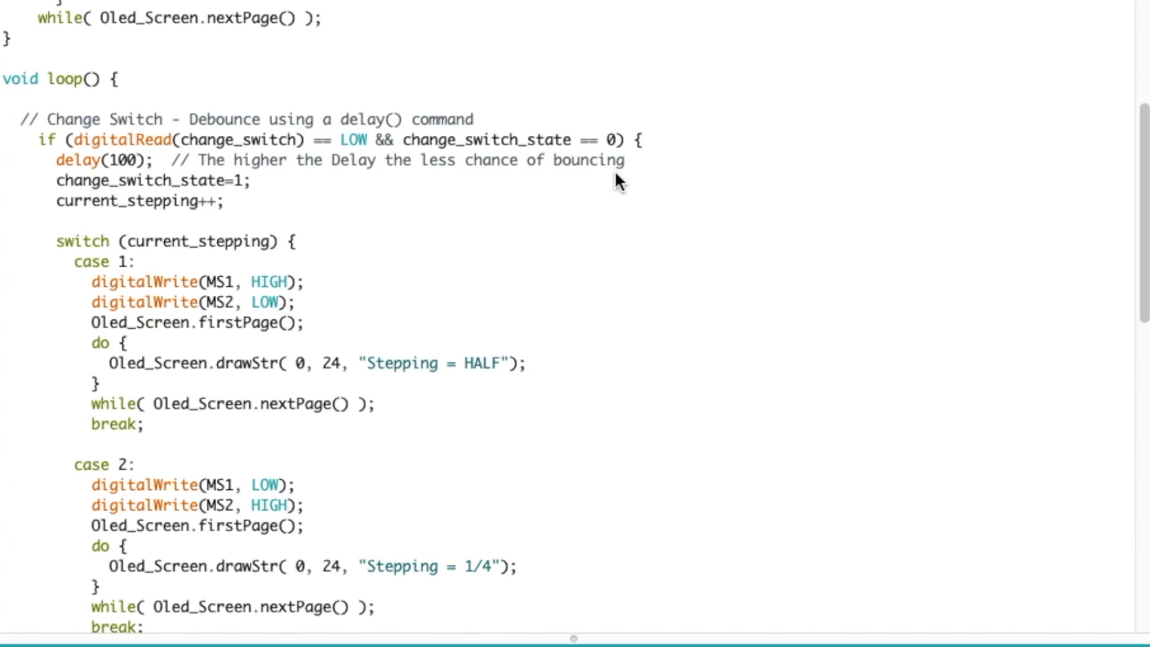
pyautogui.moveTo(215, 193)
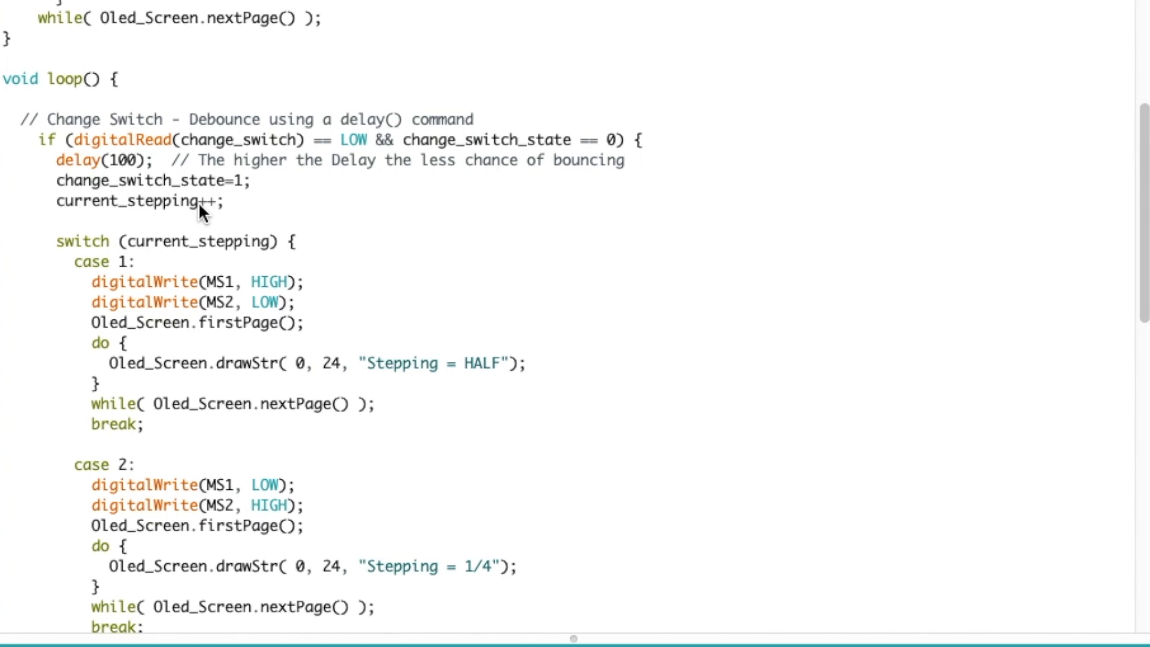
pyautogui.moveTo(216, 213)
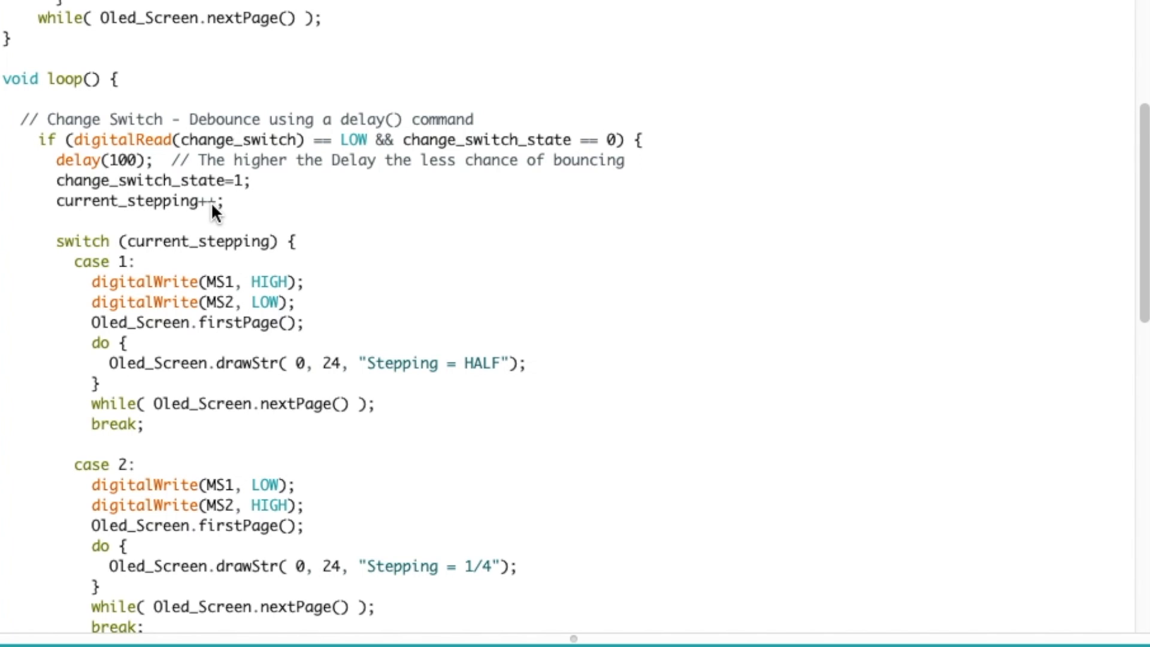
pyautogui.moveTo(79, 246)
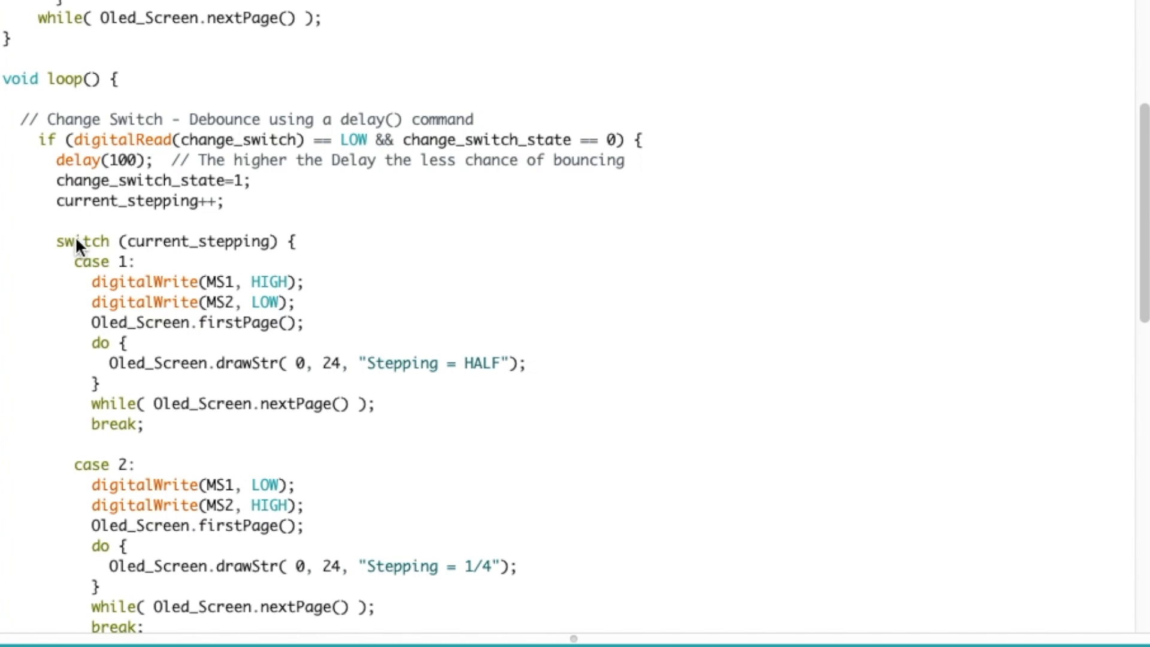
pyautogui.moveTo(258, 253)
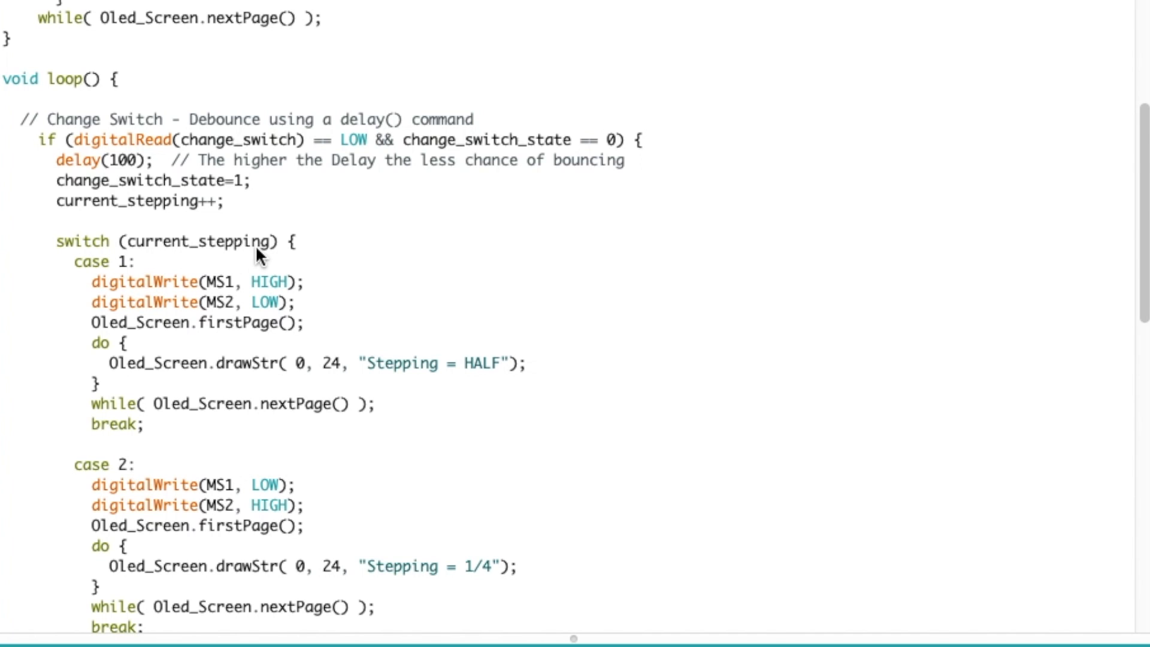
pyautogui.moveTo(146, 275)
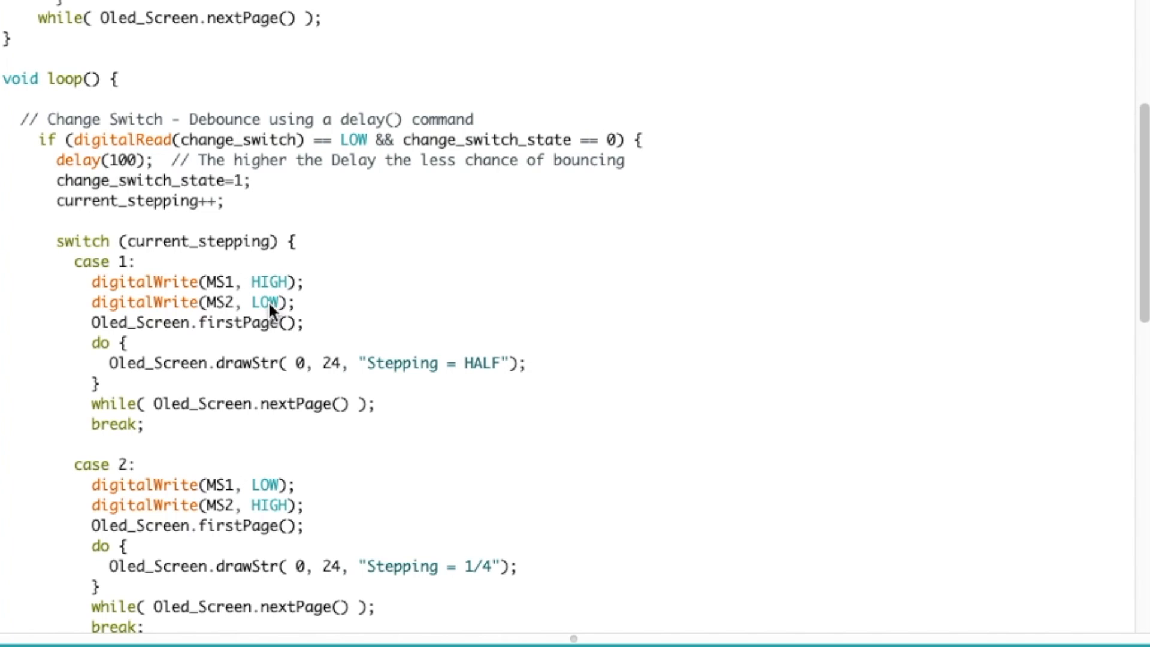
pyautogui.moveTo(326, 284)
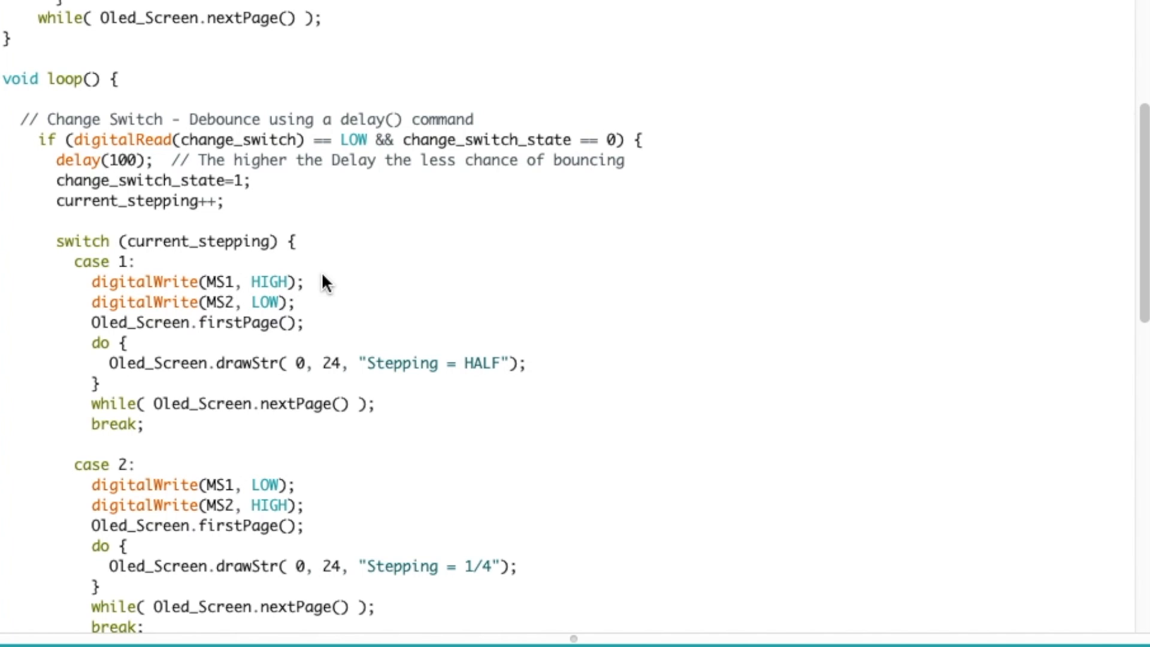
pyautogui.moveTo(288, 374)
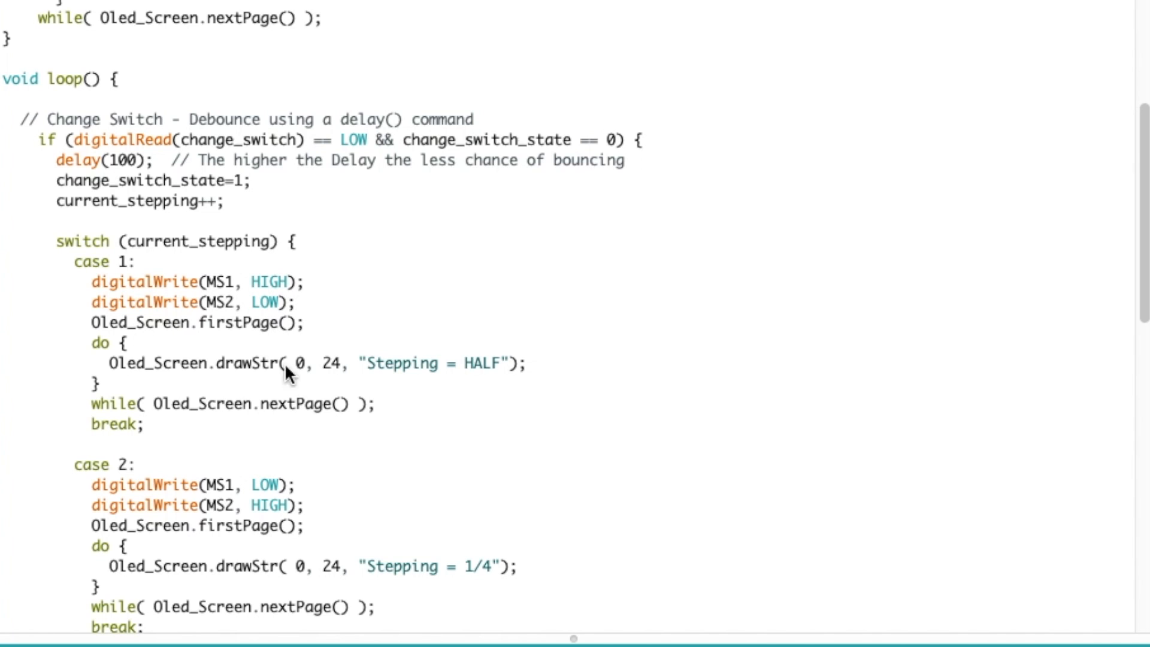
pyautogui.doubleClick(481, 362)
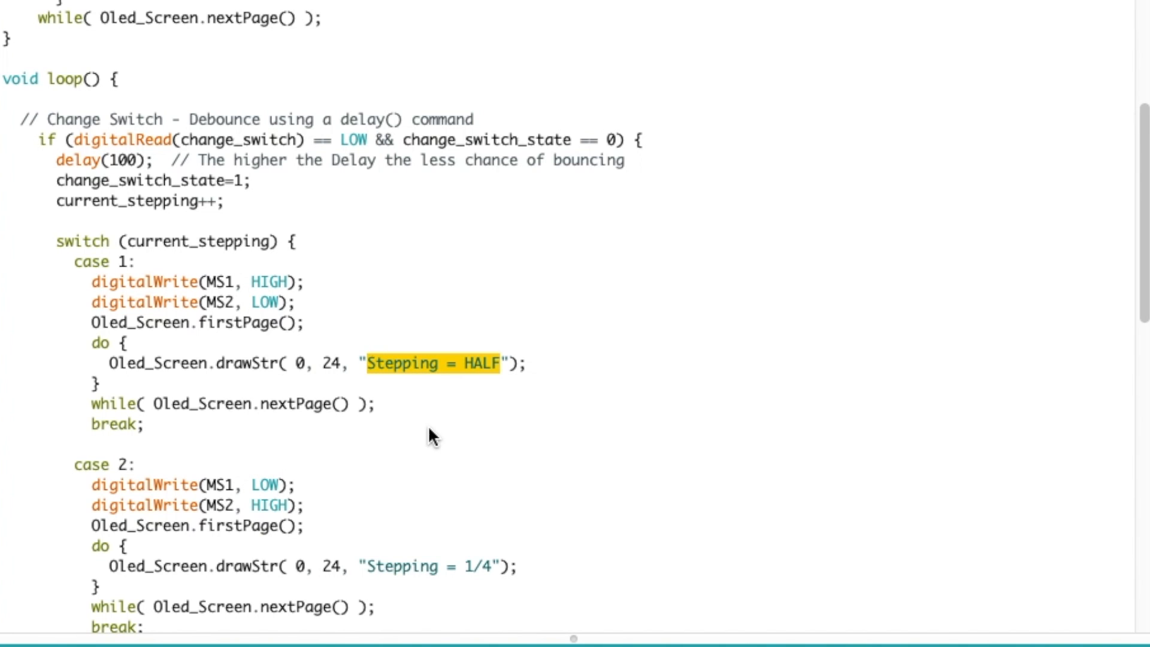
pyautogui.scroll(-3)
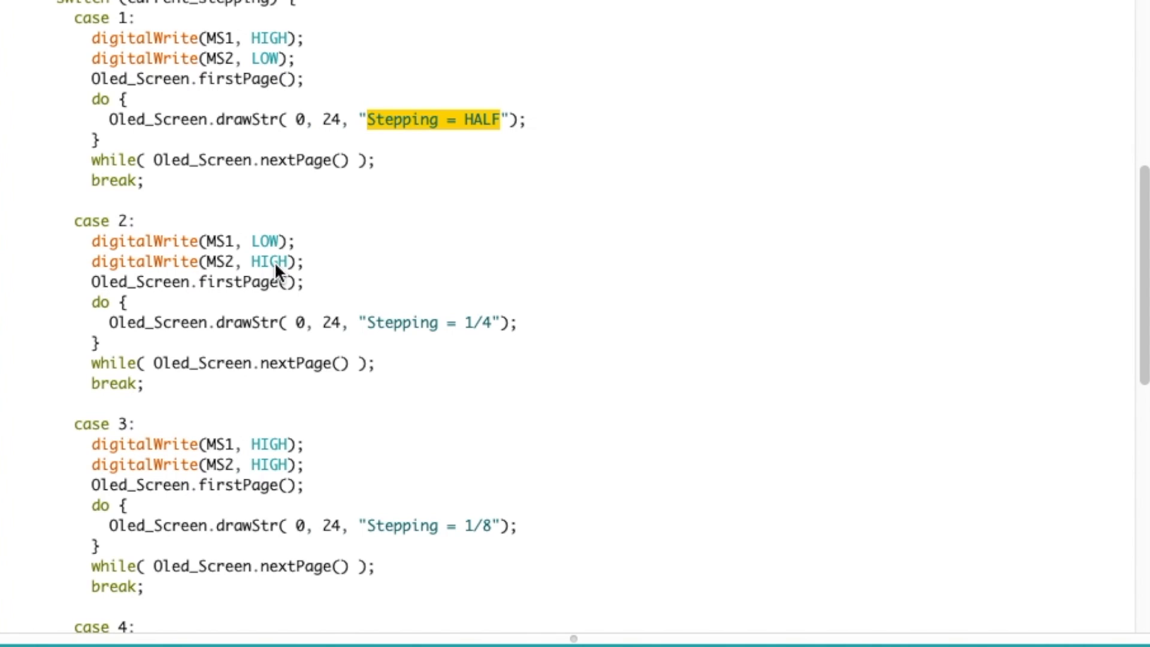
pyautogui.moveTo(282, 248)
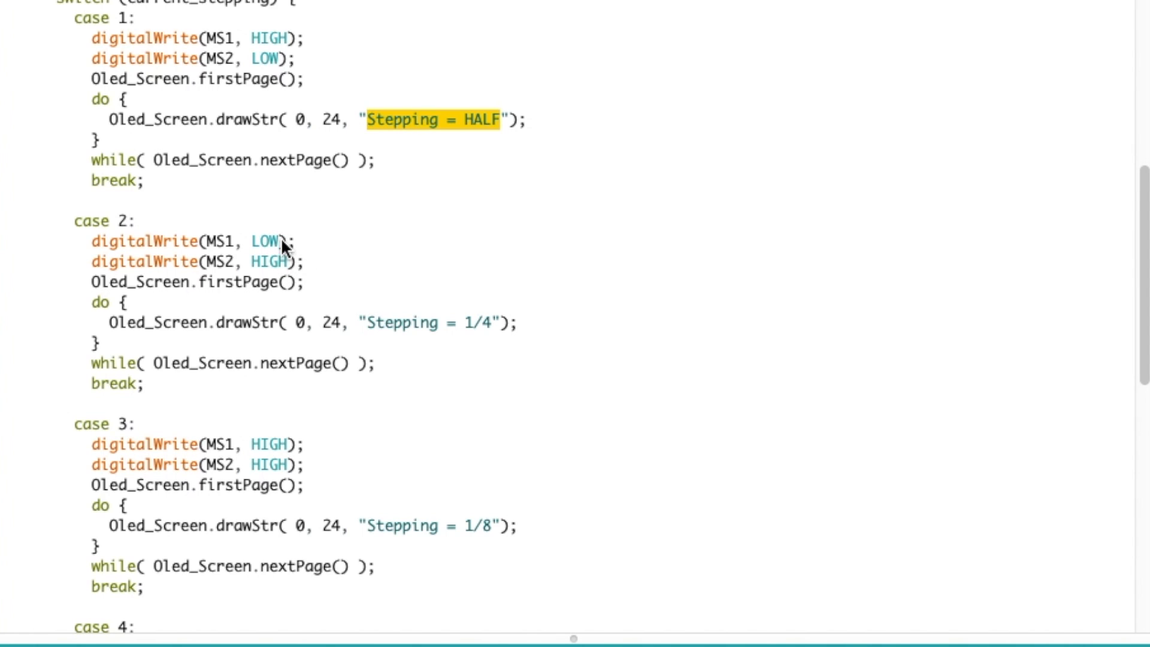
pyautogui.moveTo(465, 339)
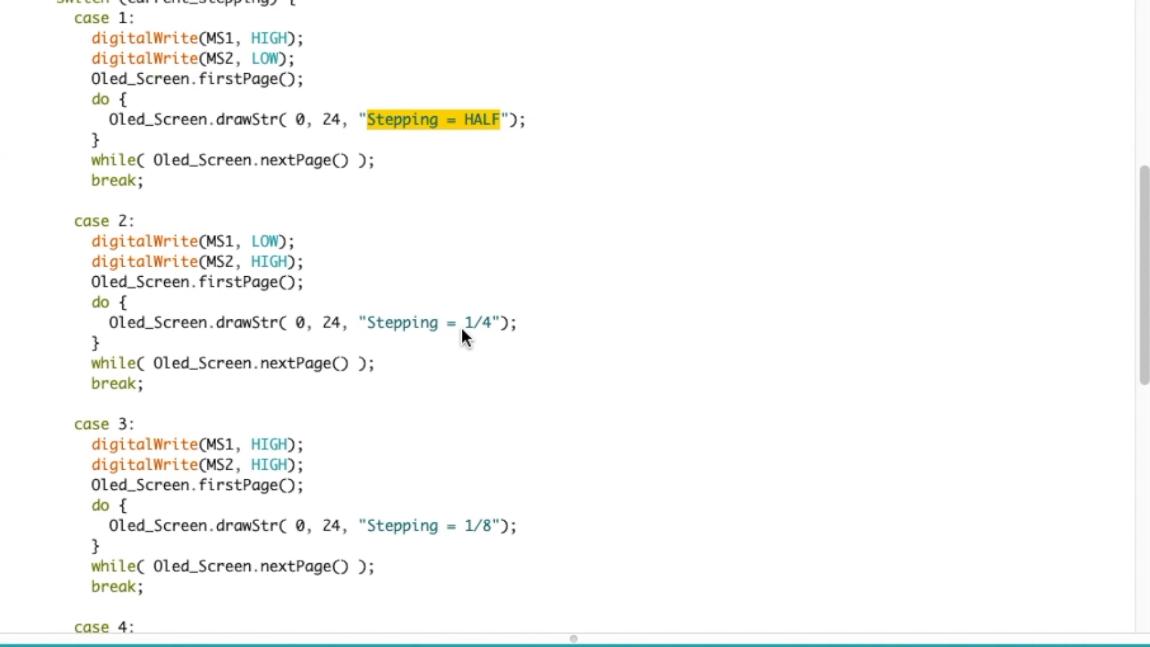
pyautogui.scroll(-3)
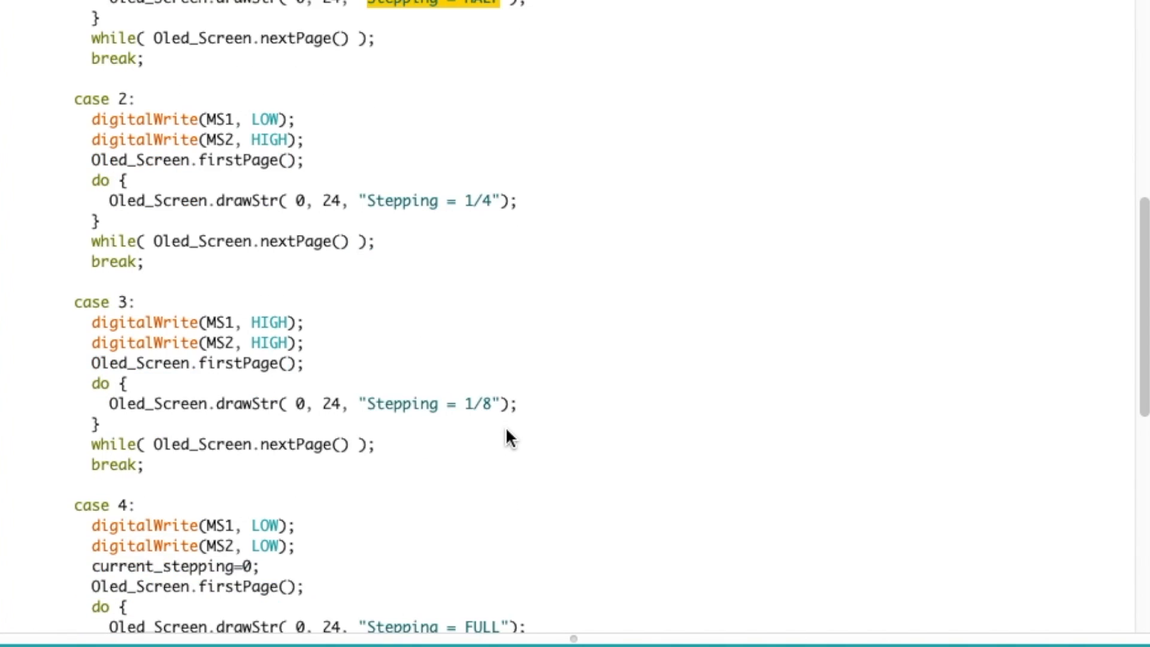
pyautogui.scroll(-3)
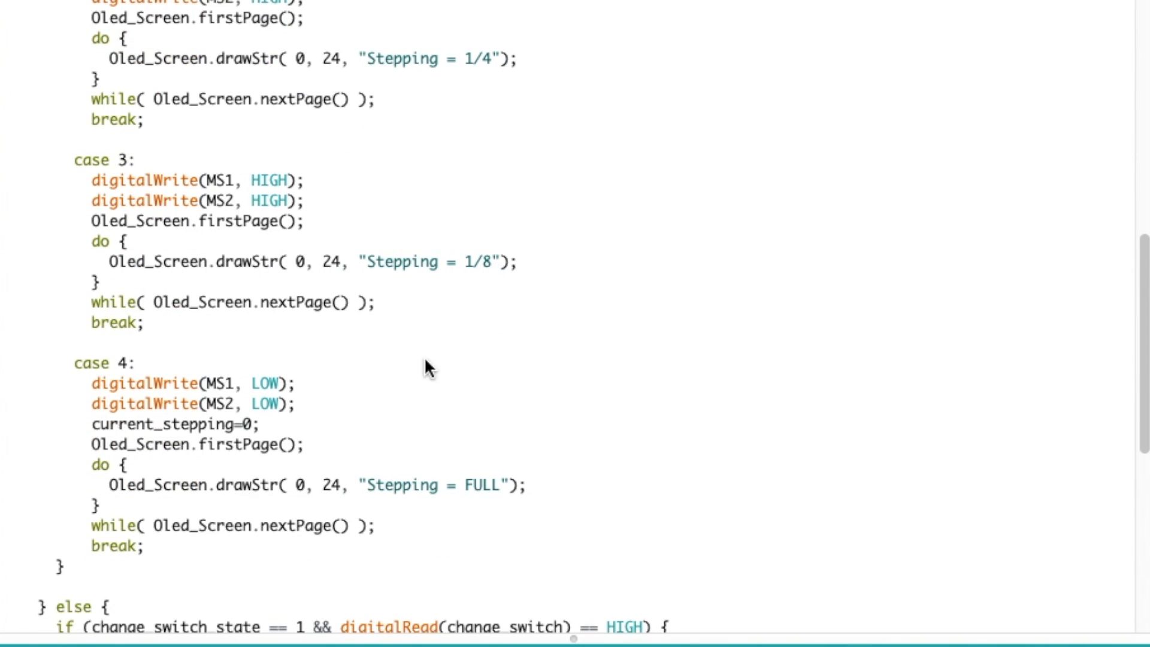
pyautogui.scroll(-3)
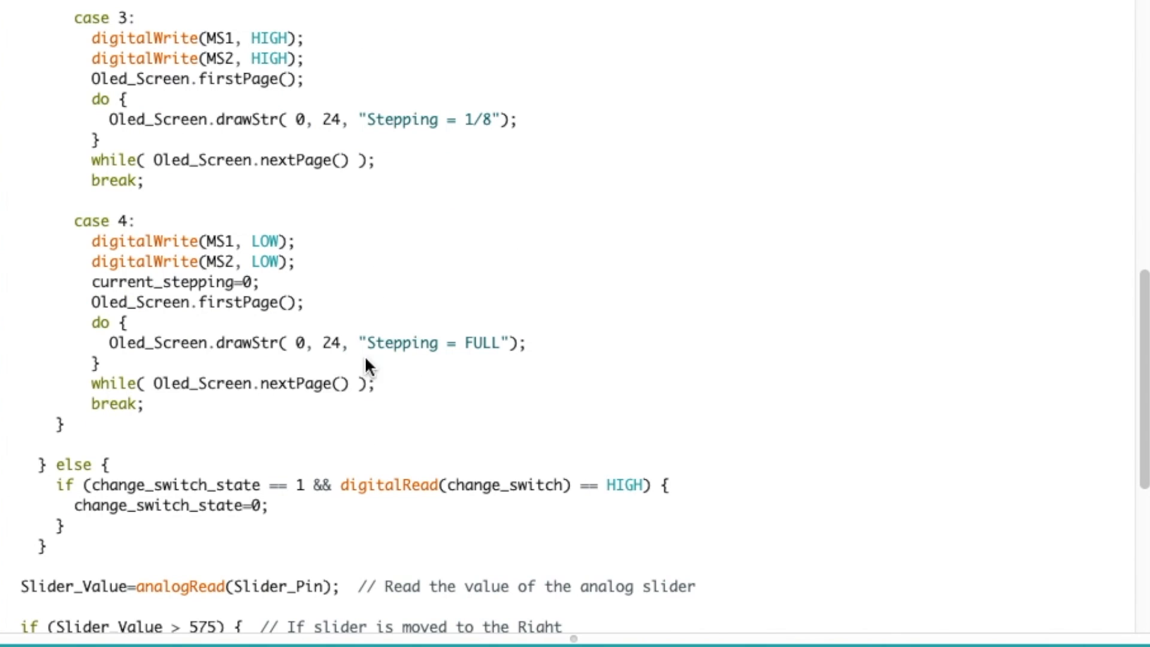
pyautogui.moveTo(242, 290)
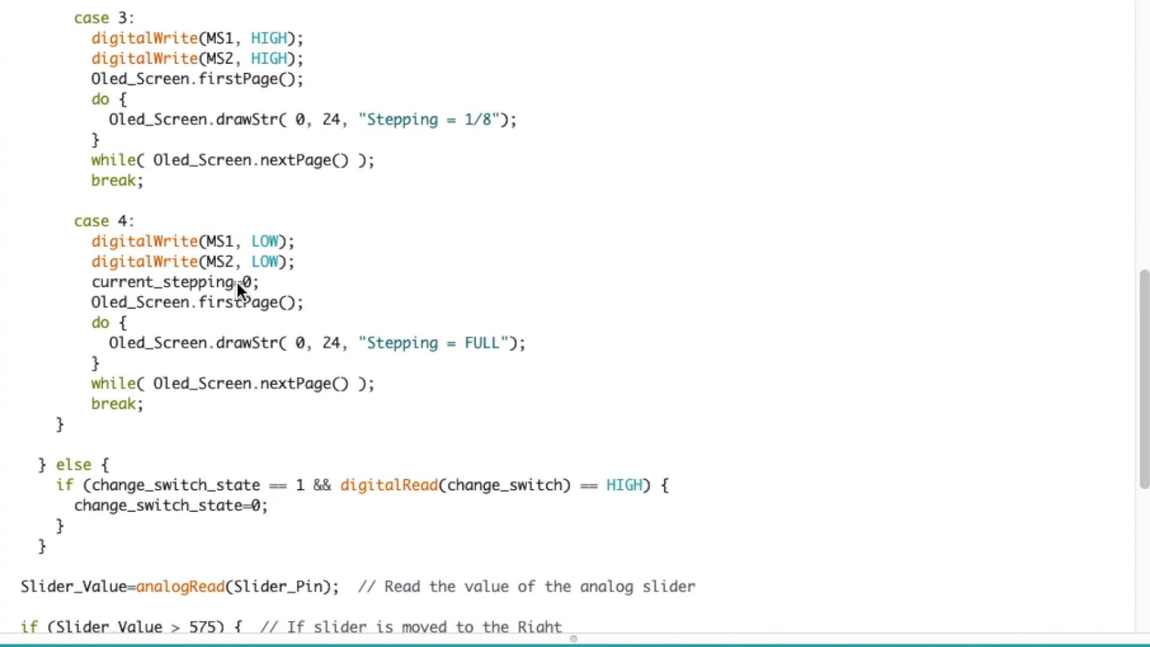
pyautogui.doubleClick(248, 282)
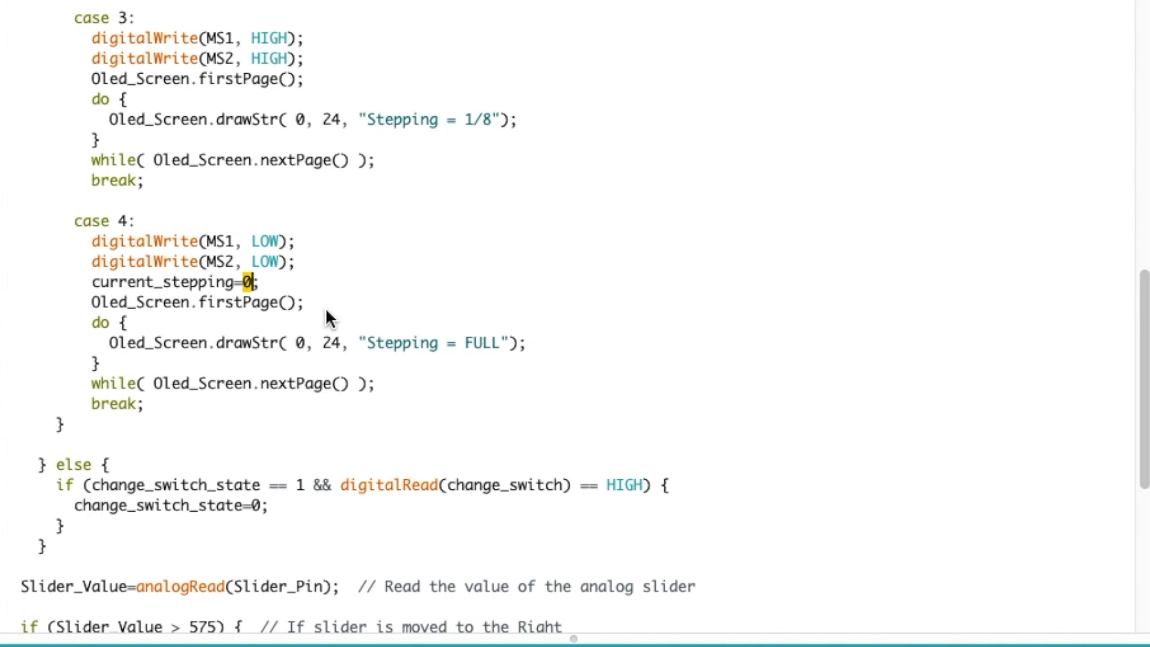
pyautogui.moveTo(436, 330)
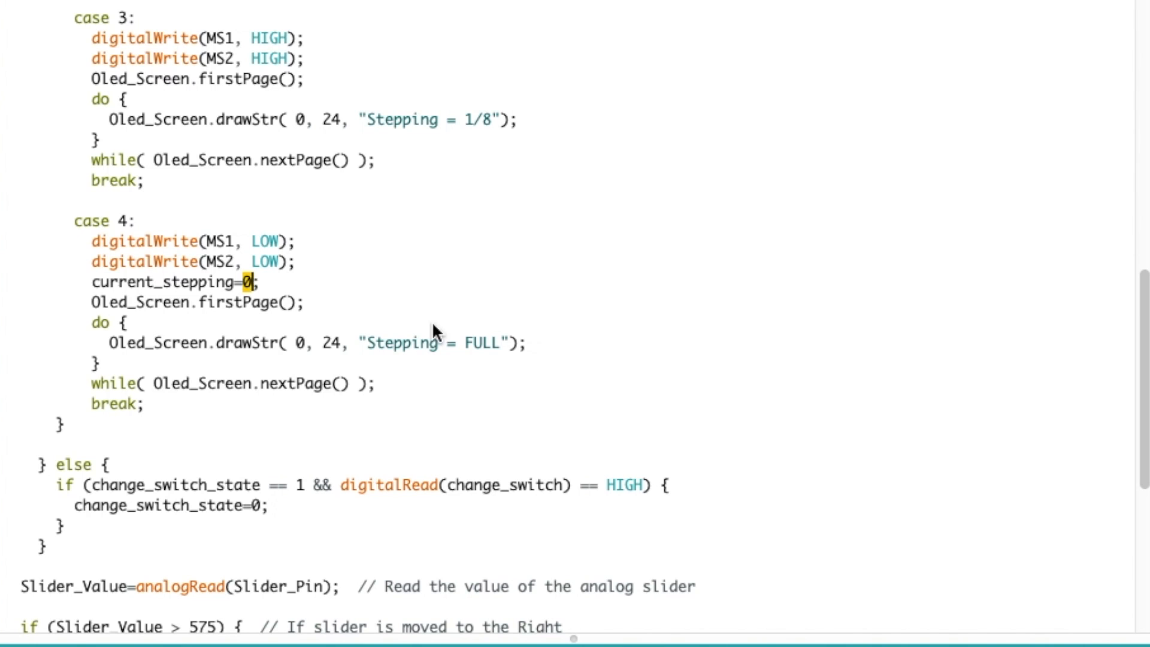
pyautogui.moveTo(697, 265)
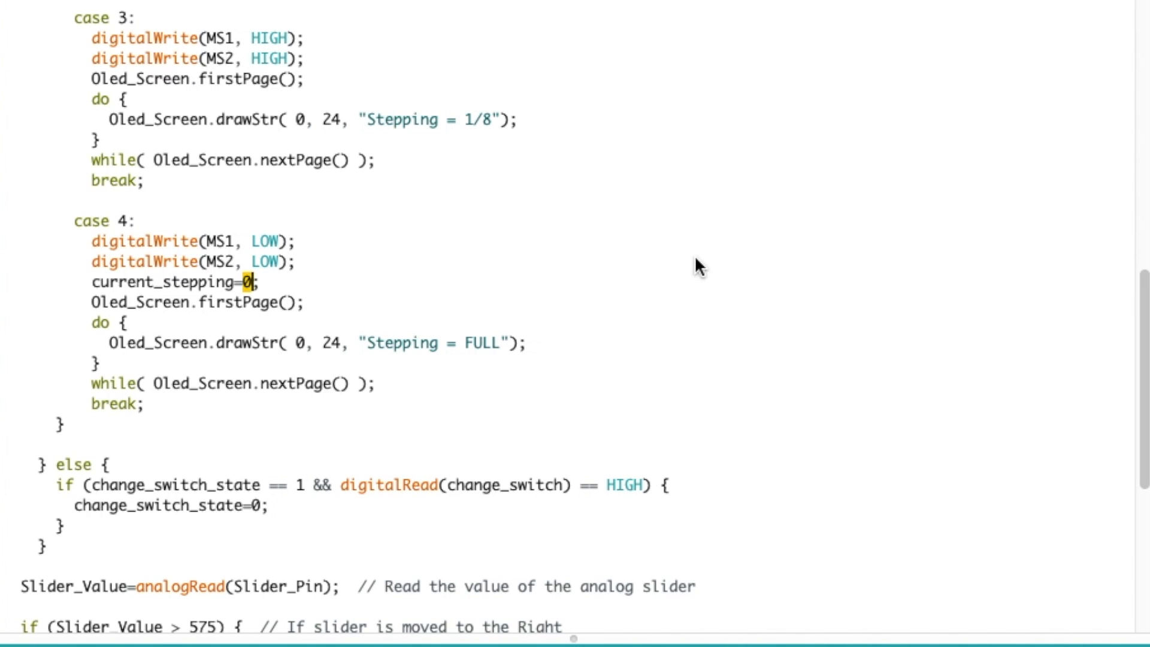
pyautogui.scroll(-3)
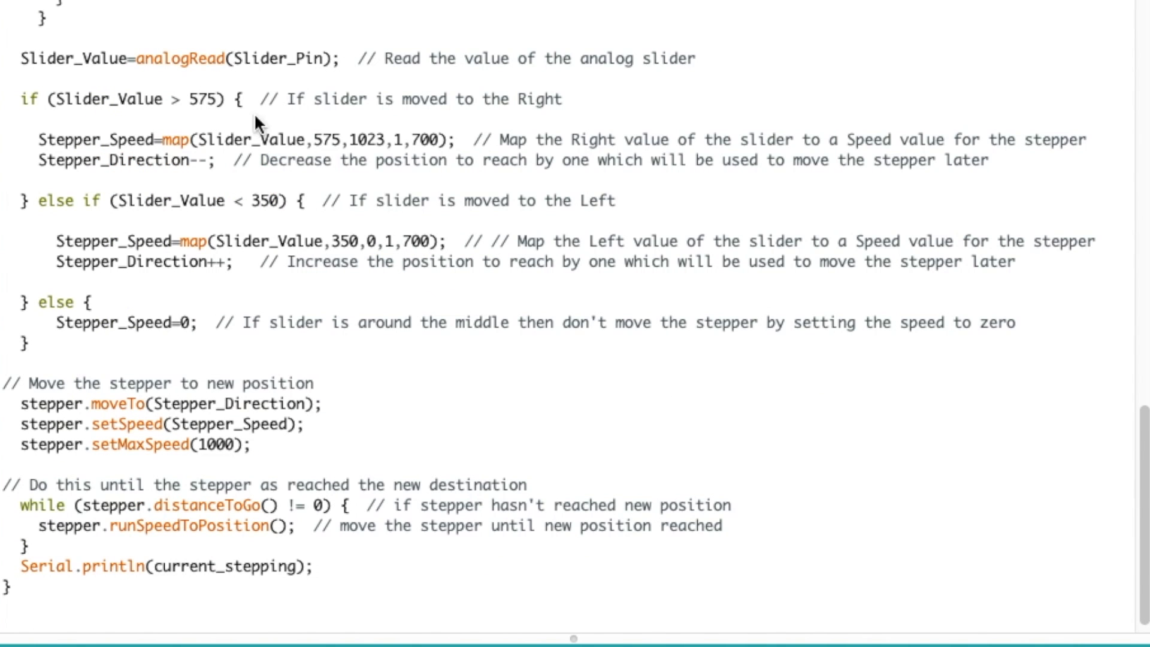
pyautogui.moveTo(327, 66)
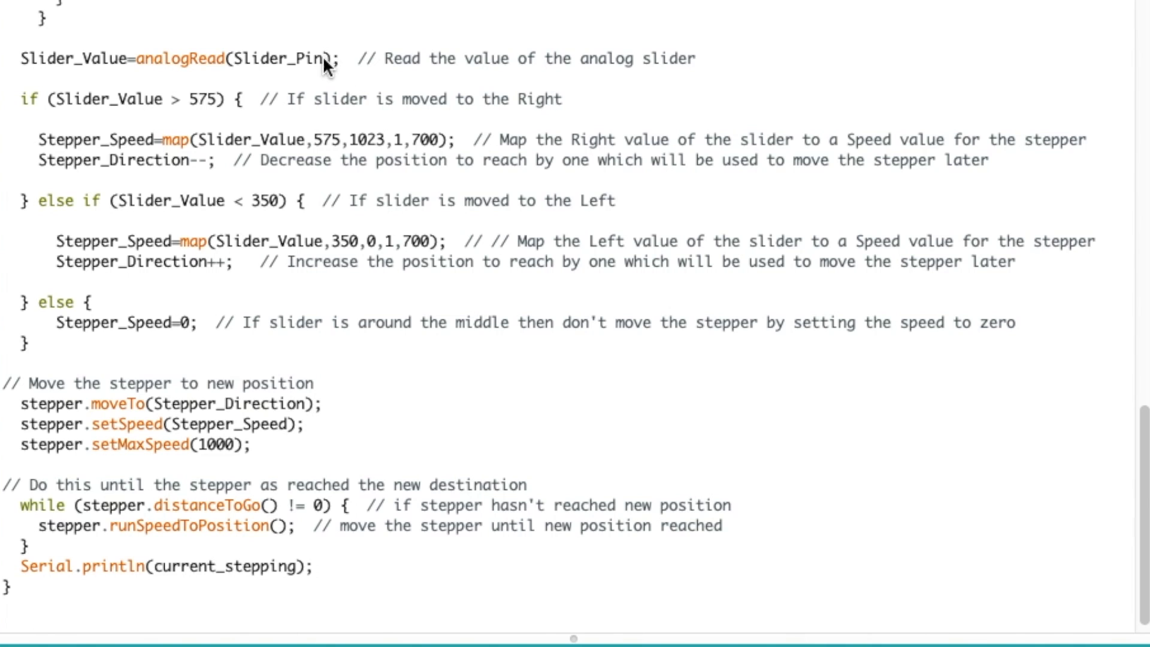
pyautogui.moveTo(497, 125)
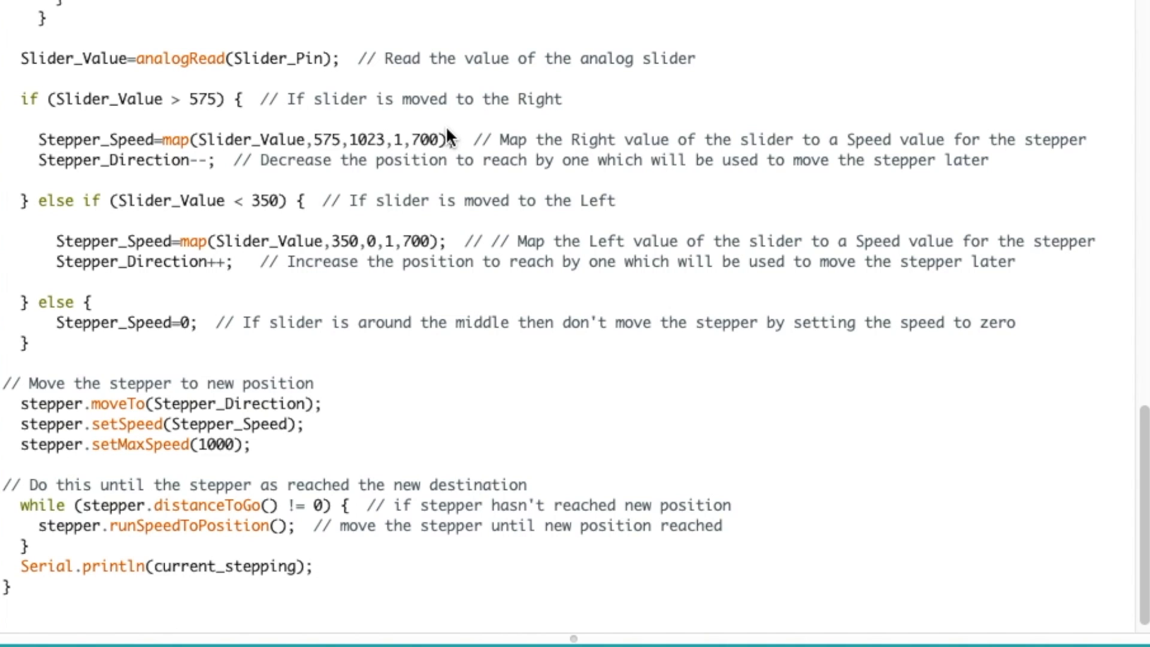
pyautogui.moveTo(348, 265)
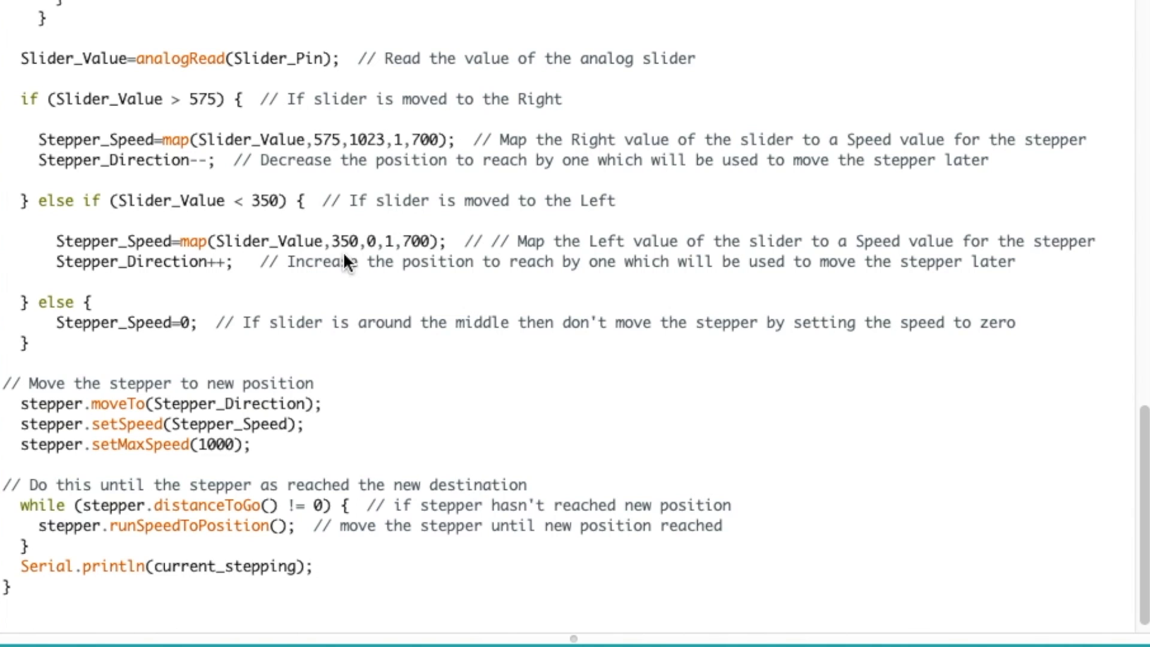
pyautogui.doubleClick(185, 323)
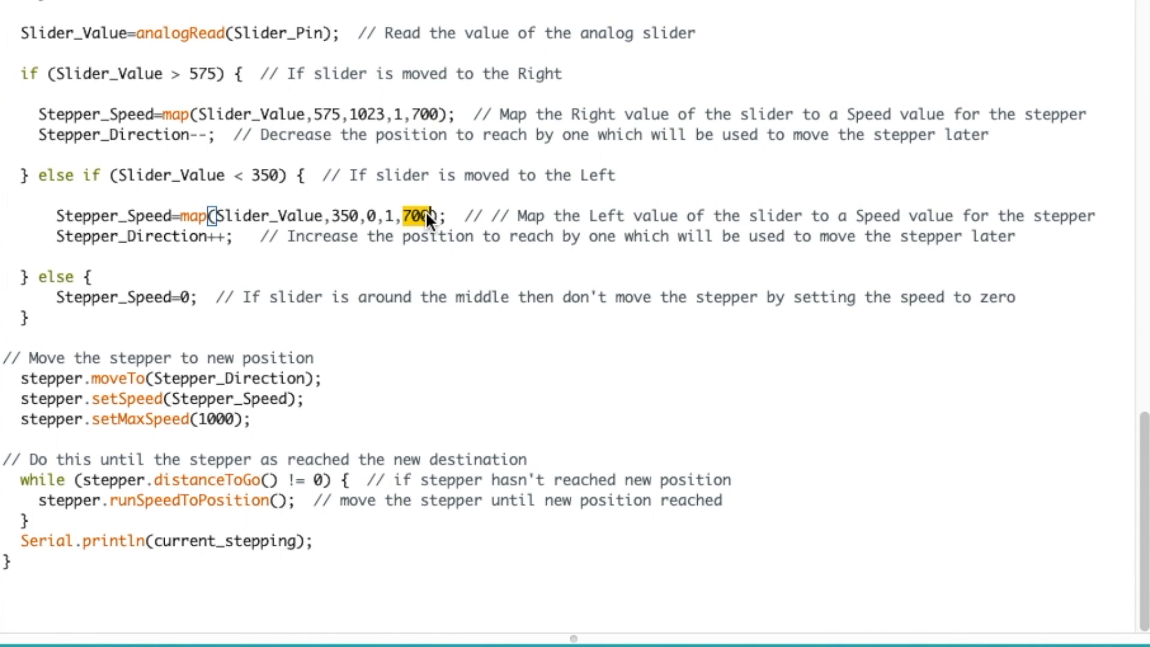
pyautogui.moveTo(434, 134)
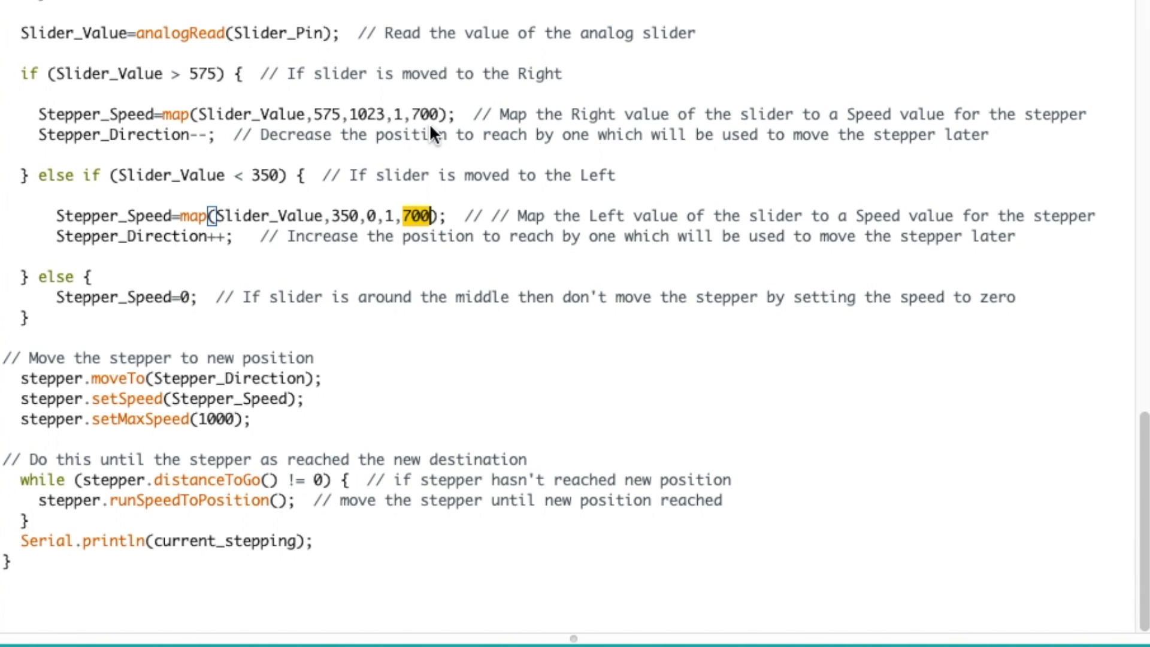
pyautogui.moveTo(353, 513)
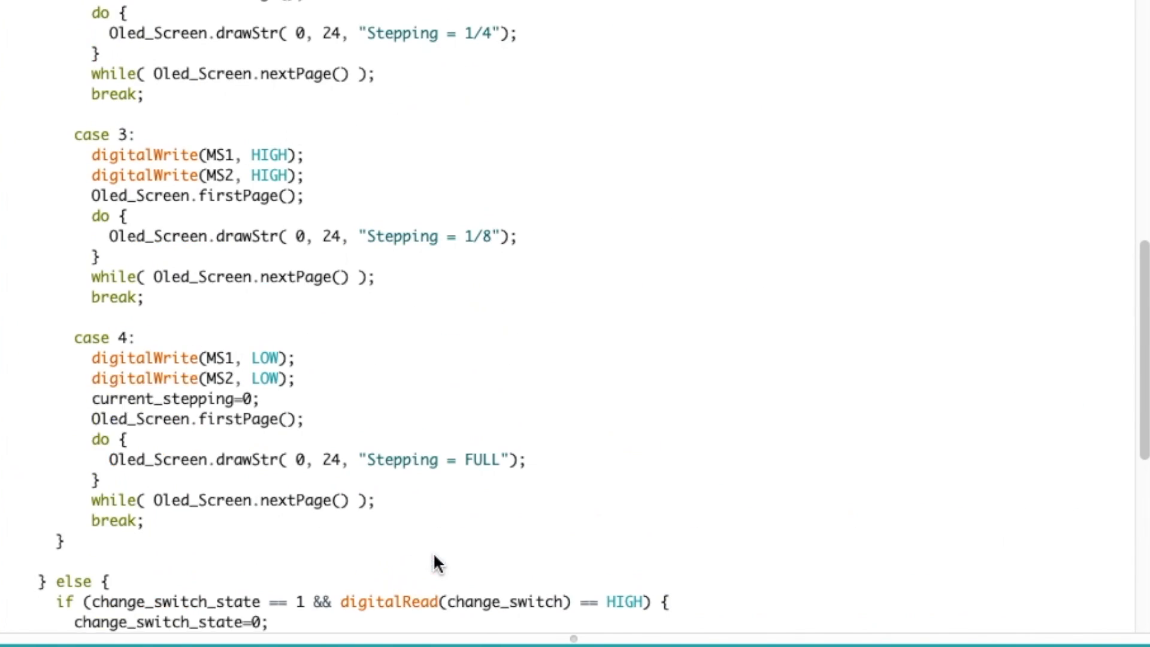
pyautogui.scroll(3)
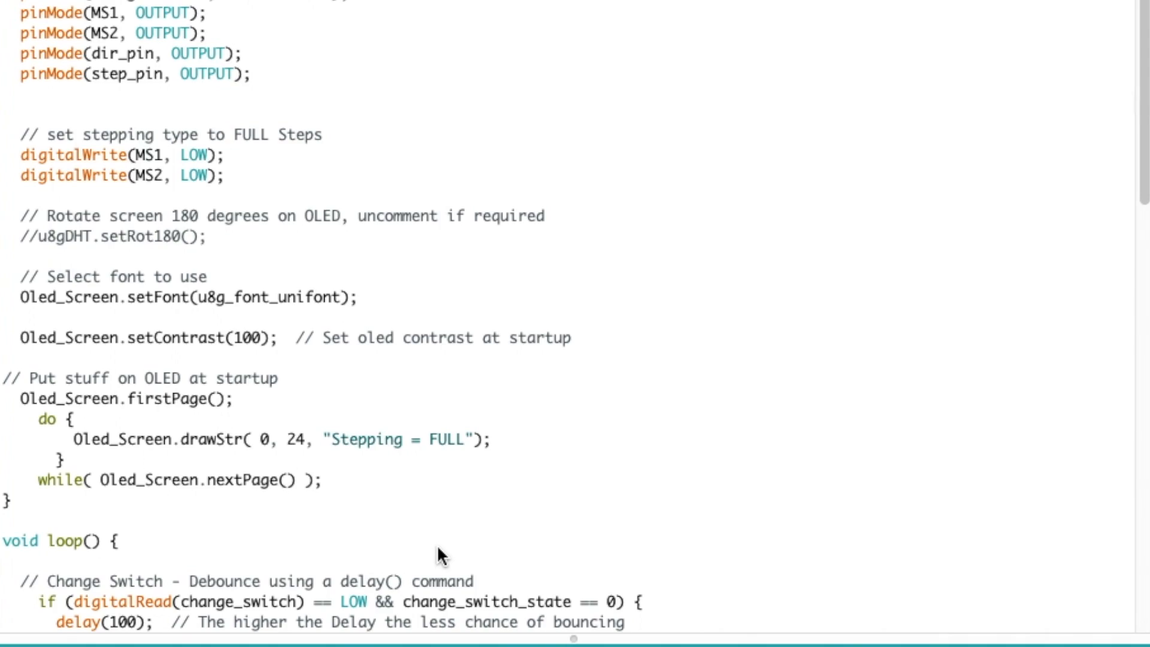